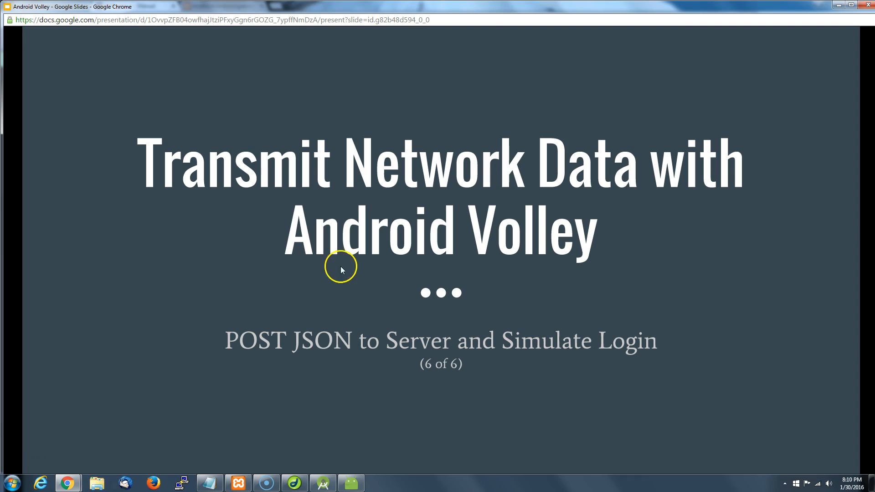
pyautogui.moveTo(436, 349)
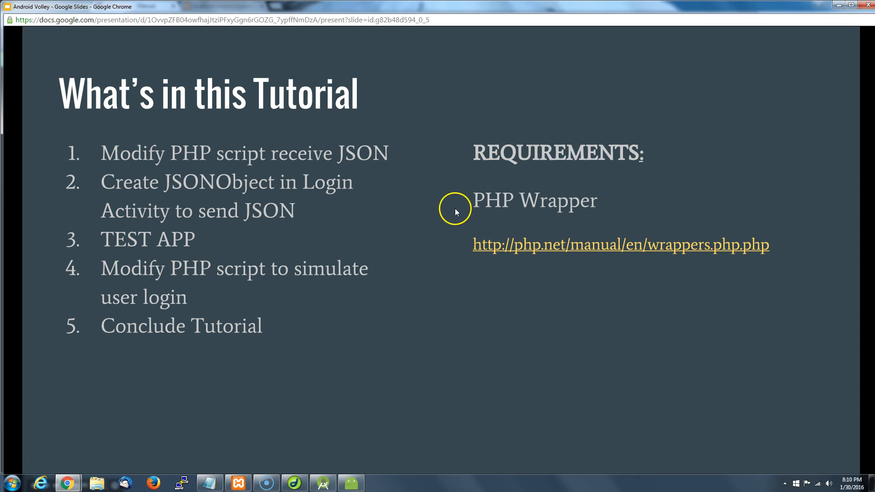
pyautogui.moveTo(471, 207)
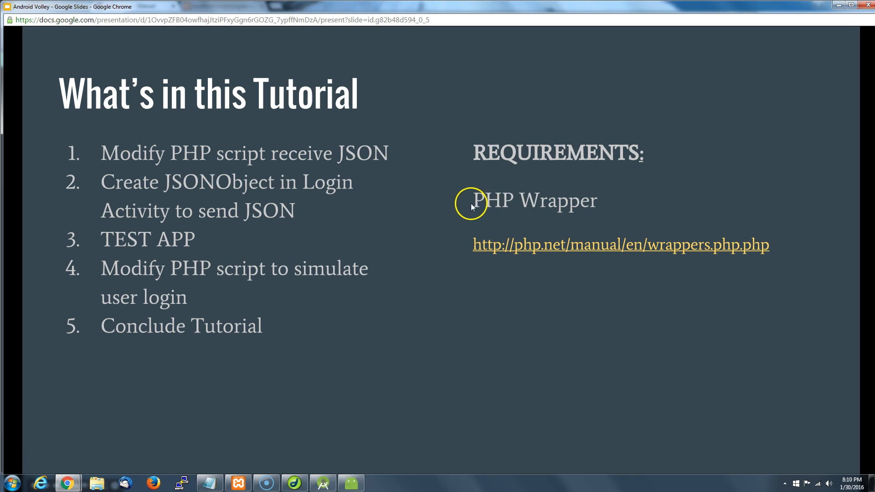
pyautogui.moveTo(513, 205)
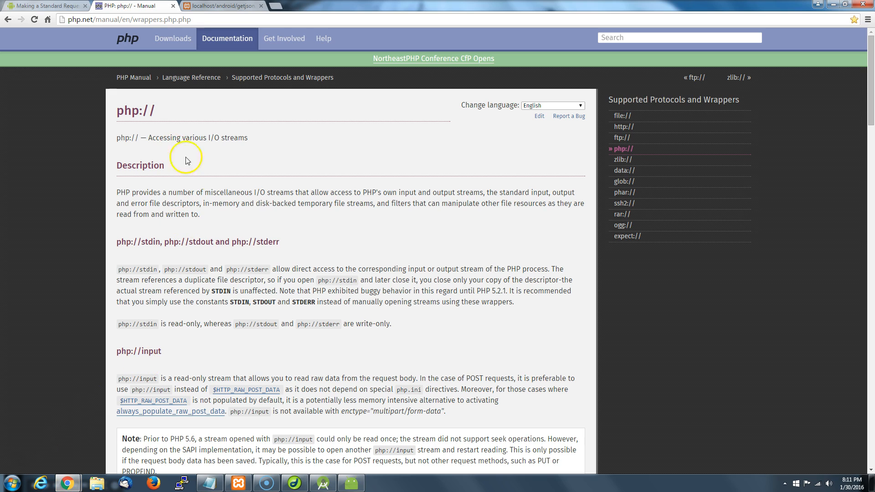
pyautogui.moveTo(145, 197)
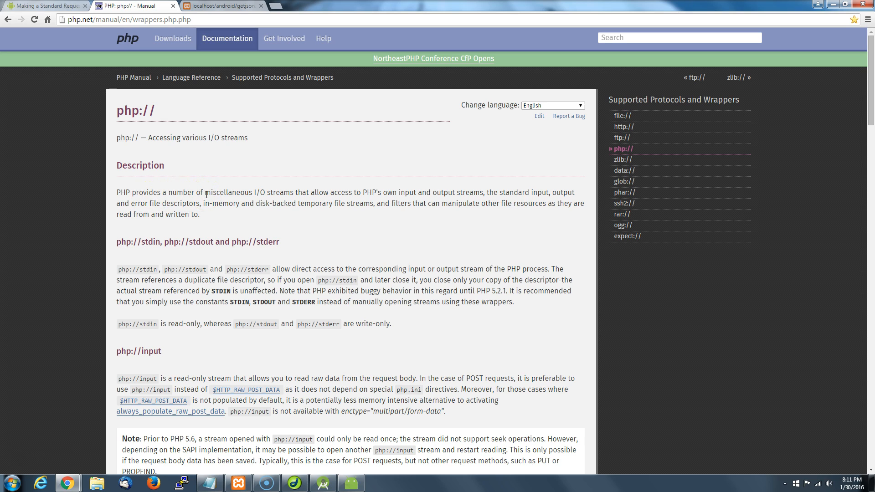
pyautogui.moveTo(252, 192)
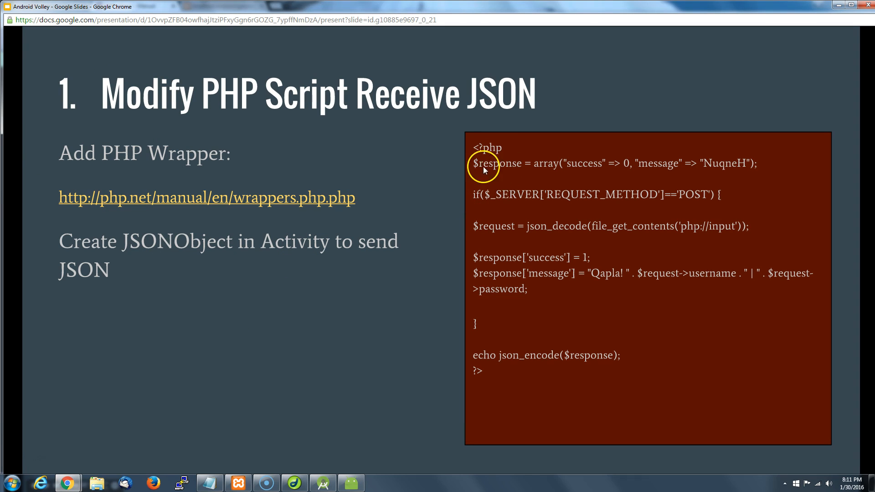
pyautogui.moveTo(476, 207)
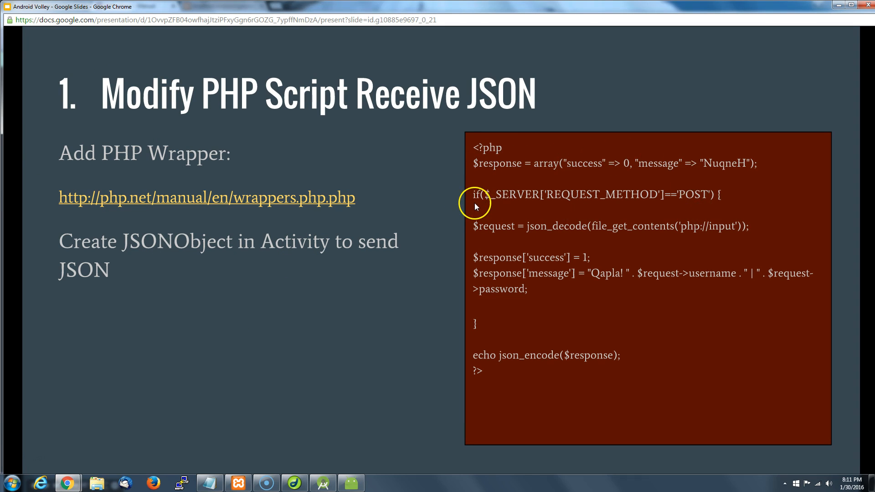
pyautogui.moveTo(485, 212)
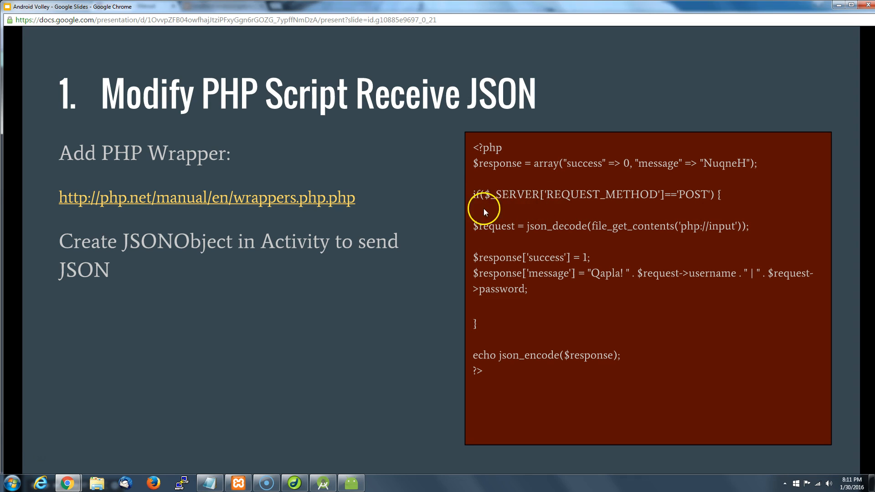
pyautogui.moveTo(509, 196)
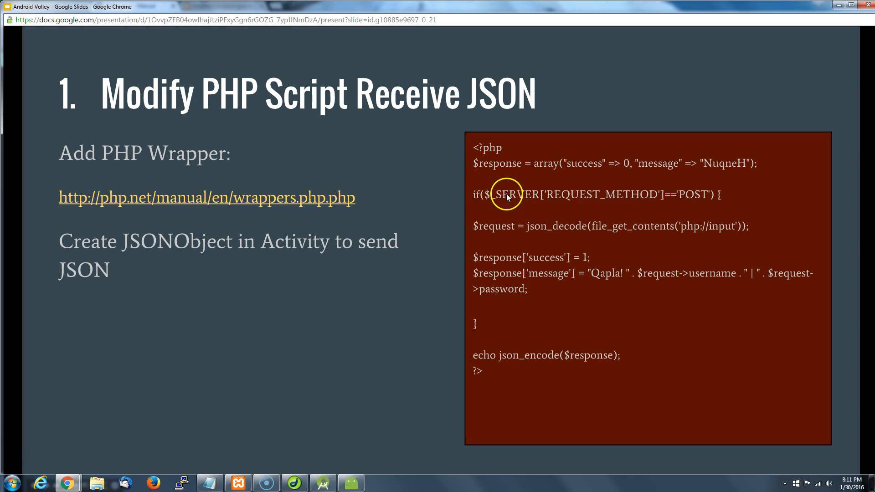
pyautogui.moveTo(510, 201)
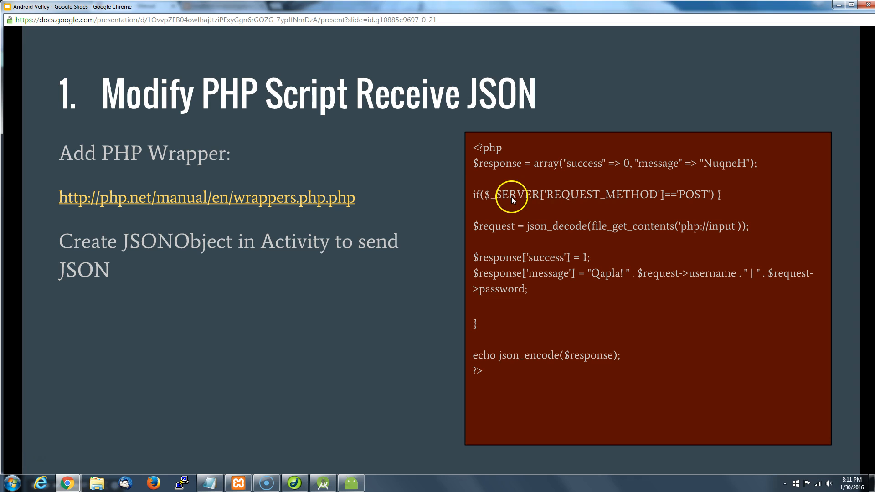
pyautogui.moveTo(593, 197)
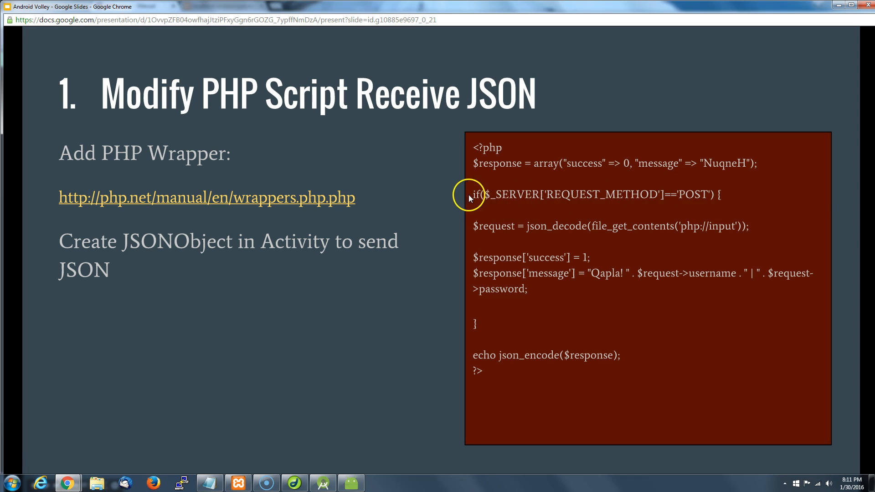
pyautogui.moveTo(485, 227)
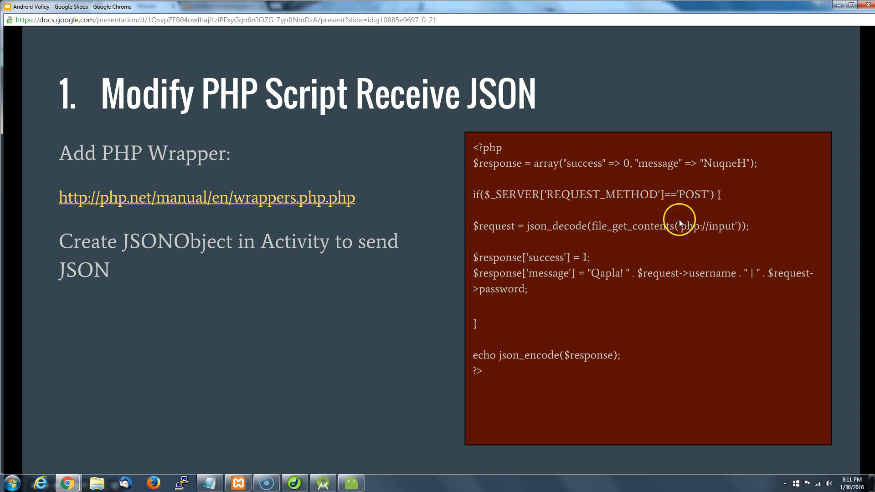
pyautogui.moveTo(640, 234)
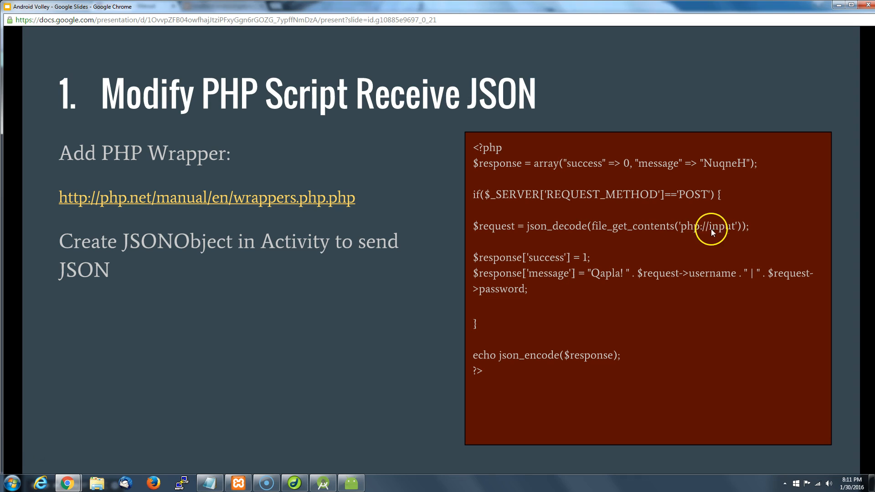
pyautogui.moveTo(719, 233)
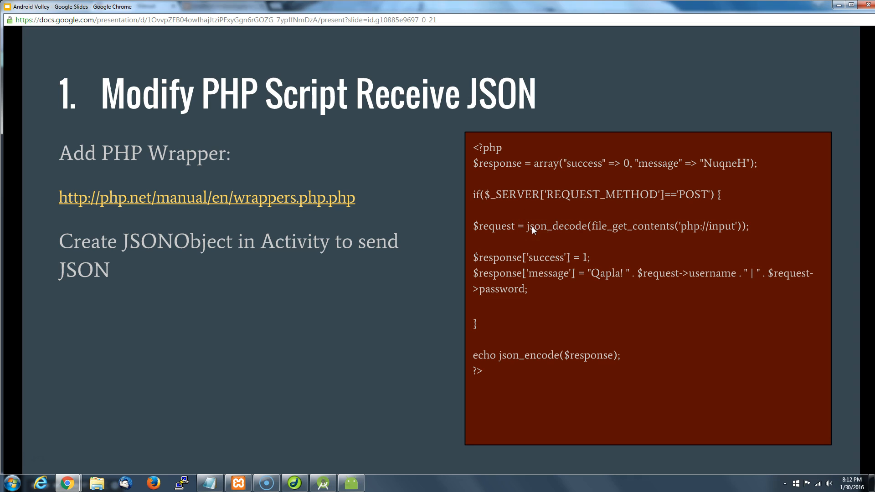
# Advance the slides to '1. Modify PHP Script Receive JSON' and its sample code
pyautogui.click(560, 231)
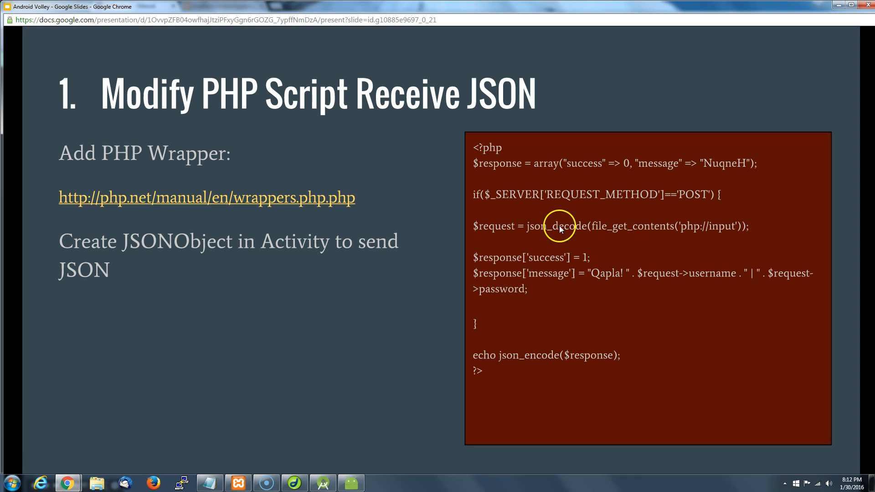
pyautogui.moveTo(495, 231)
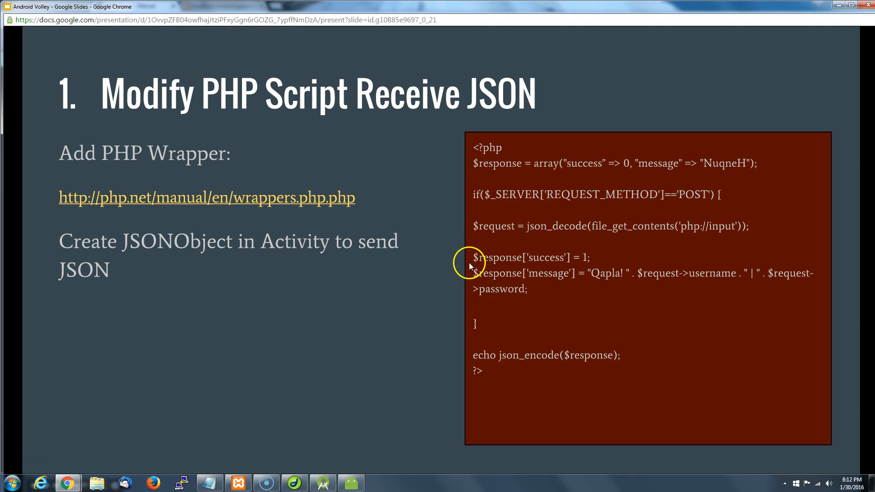
pyautogui.moveTo(457, 266)
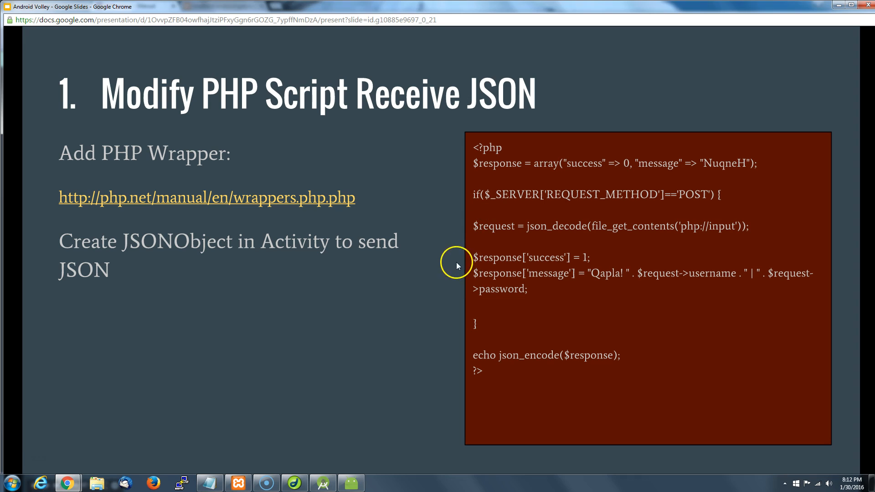
pyautogui.moveTo(604, 277)
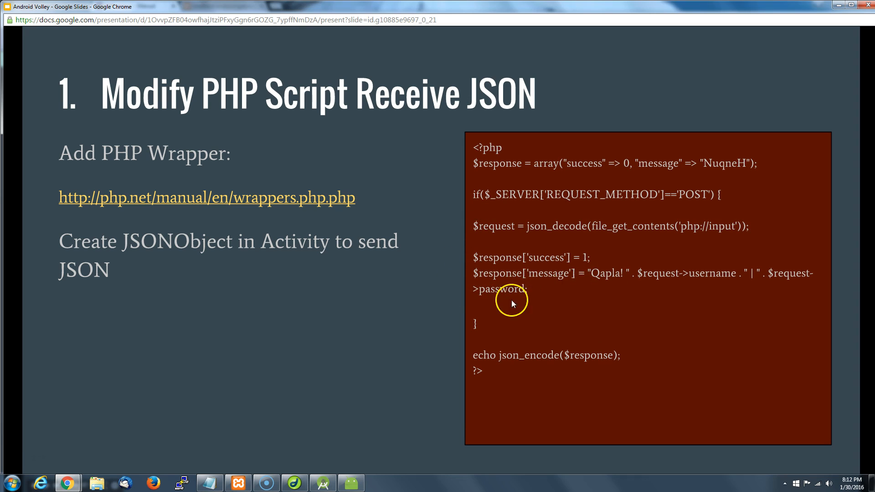
pyautogui.moveTo(506, 285)
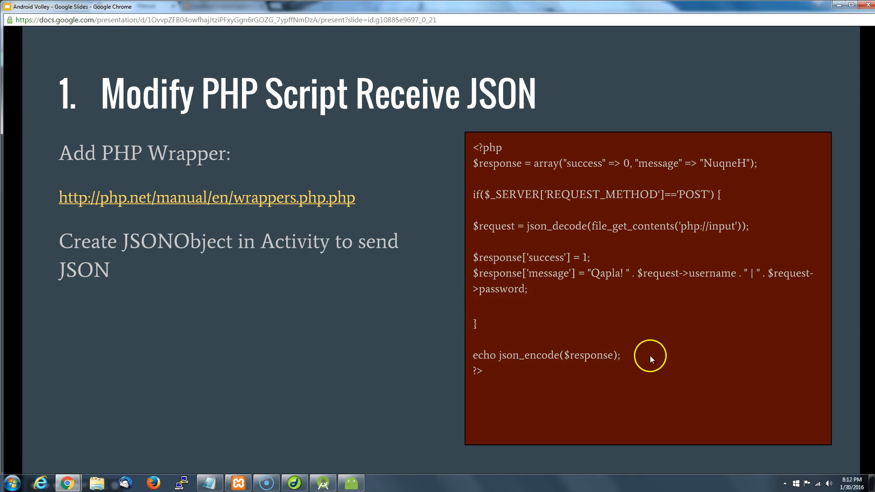
pyautogui.moveTo(506, 276)
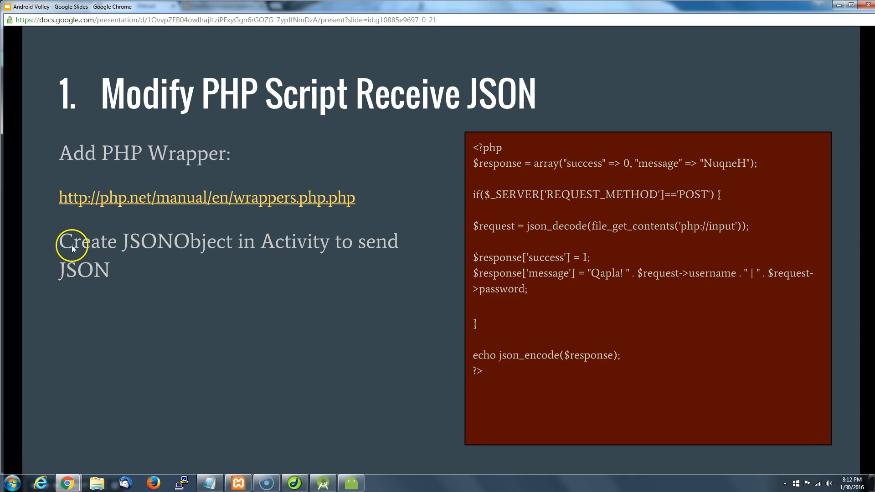
pyautogui.moveTo(182, 248)
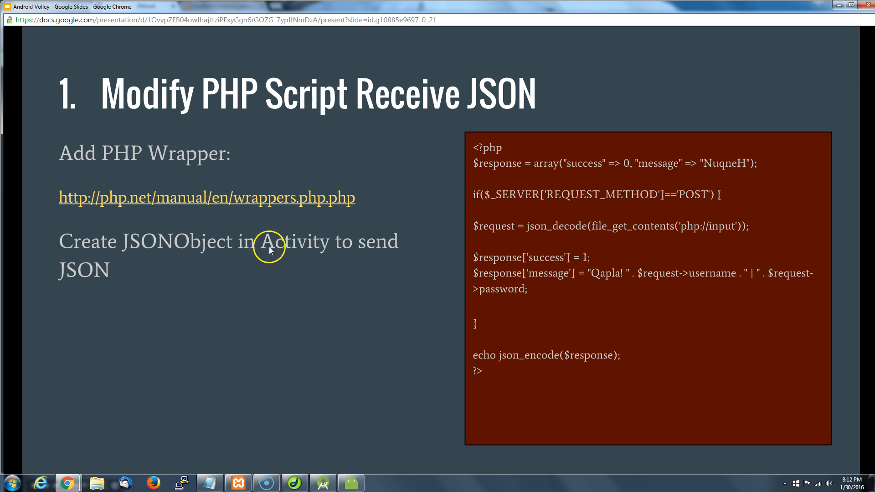
pyautogui.moveTo(279, 247)
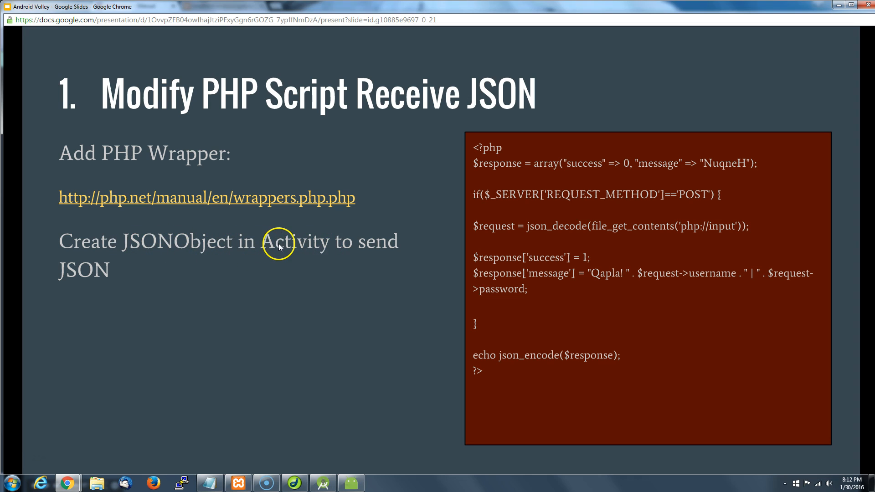
pyautogui.moveTo(24, 473)
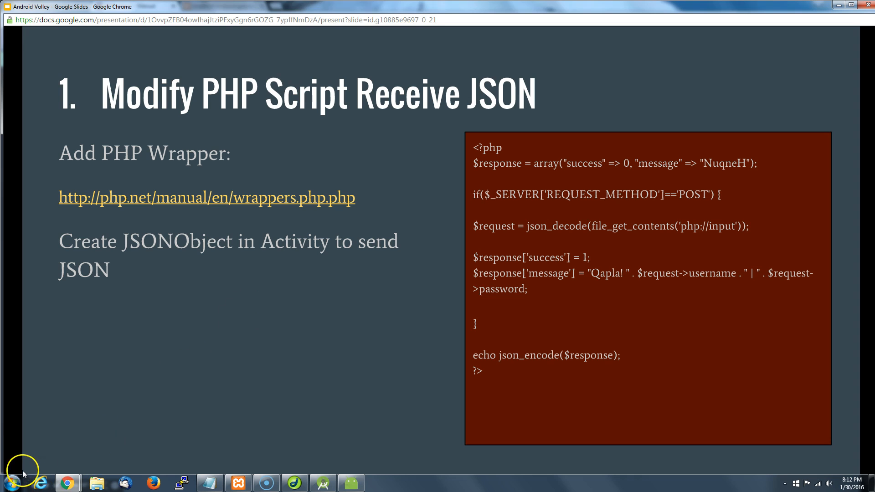
pyautogui.moveTo(322, 483)
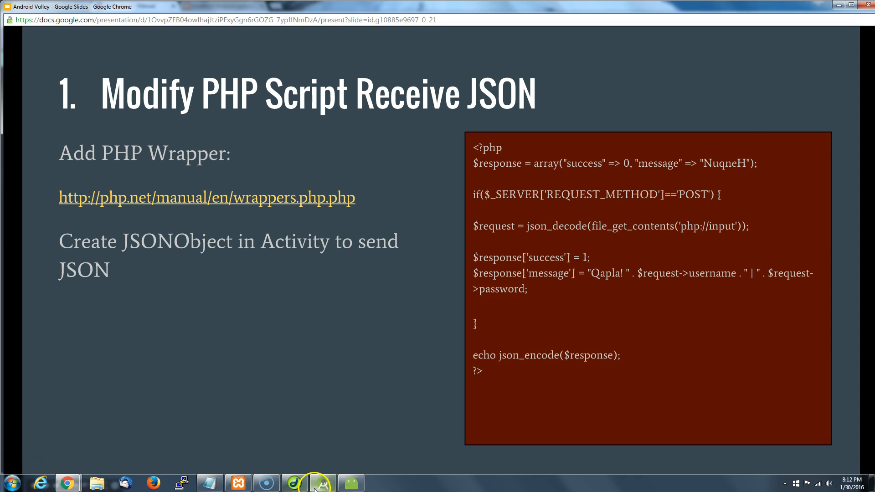
# In LoginActivity, rename getJsonObjectRequest to postJsonObjectRequest using Request.Method.POST
pyautogui.click(321, 482)
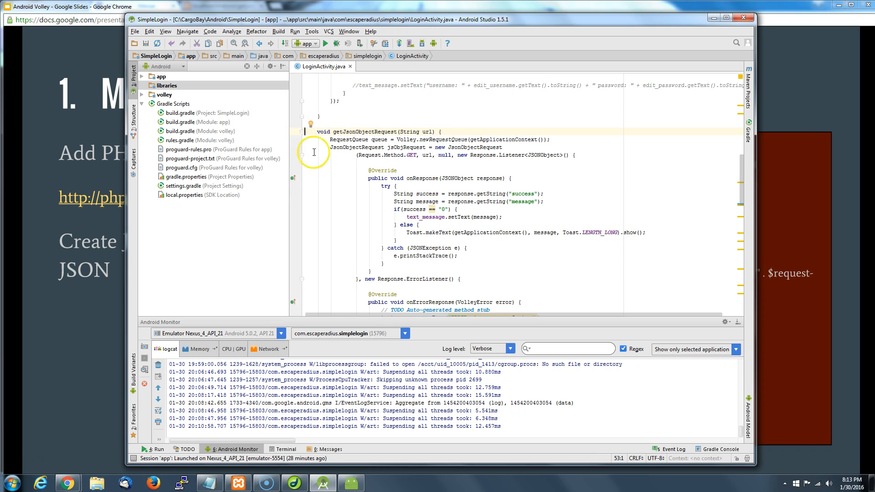
pyautogui.scroll(-3)
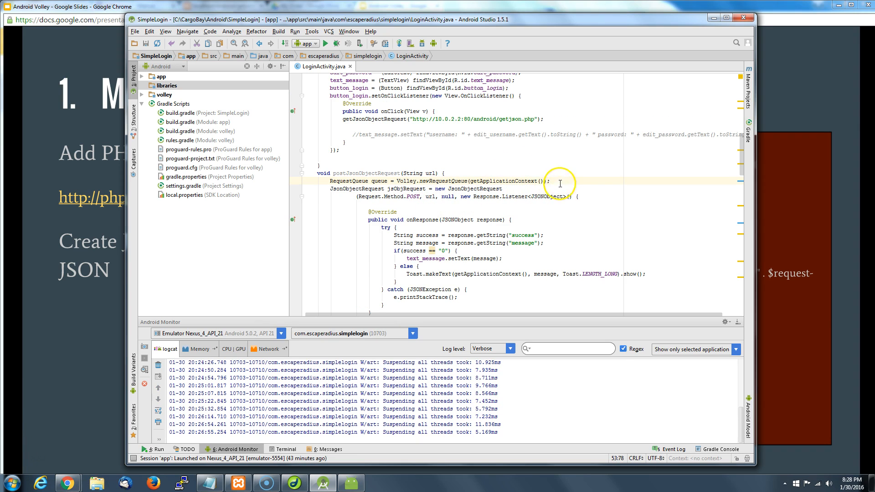
pyautogui.moveTo(562, 186)
pyautogui.write('JSONObject params = new JSONObject();')
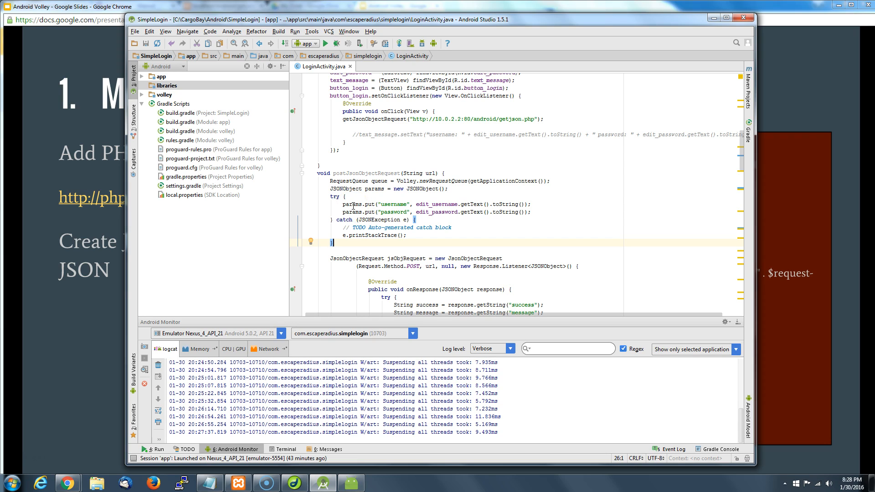
pyautogui.moveTo(354, 256)
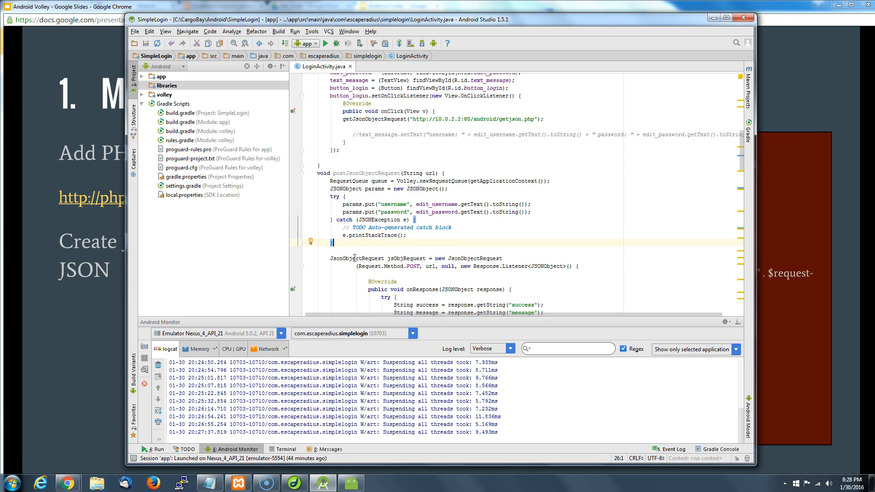
# Replace the null JsonObjectRequest body argument with the params username/password object
pyautogui.doubleClick(391, 212)
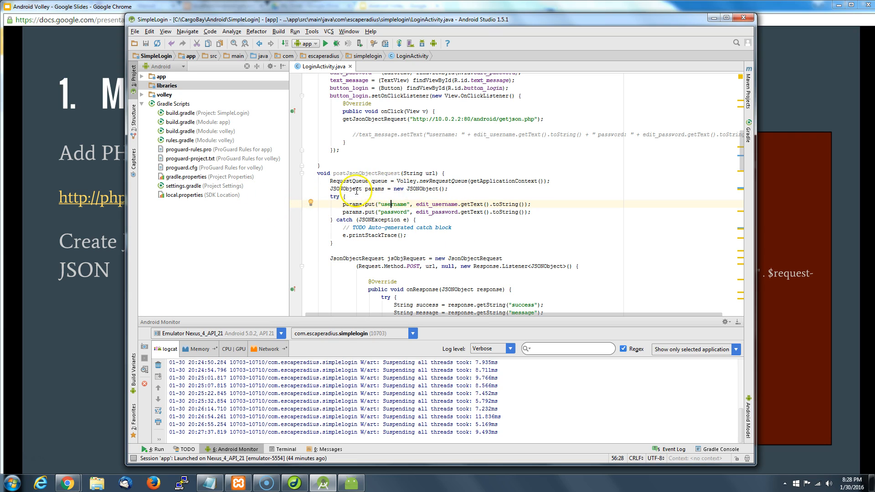
pyautogui.click(369, 188)
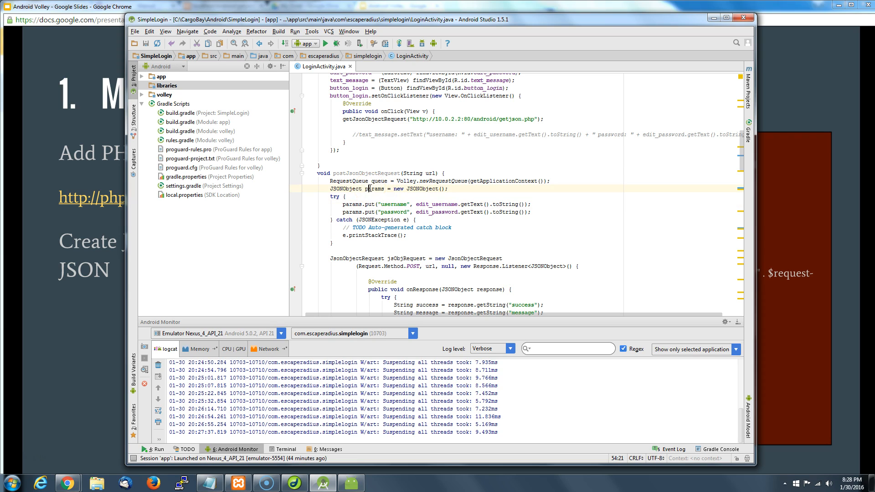
pyautogui.doubleClick(373, 189)
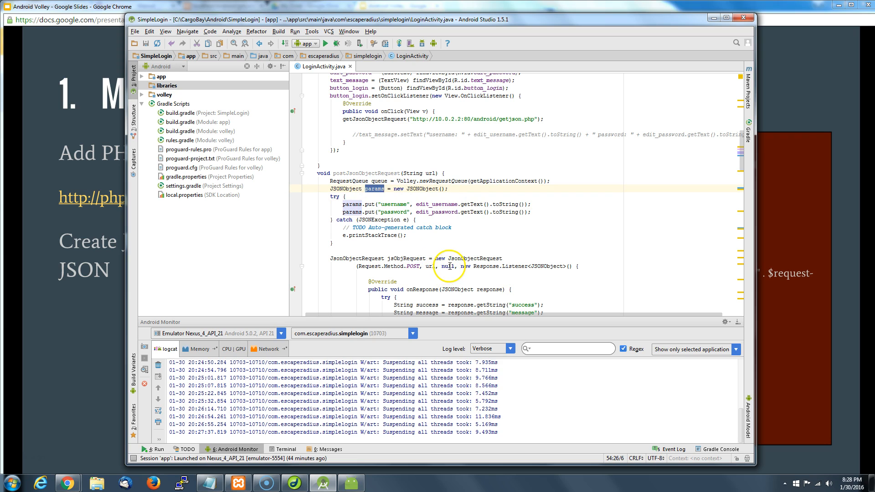
pyautogui.doubleClick(448, 266)
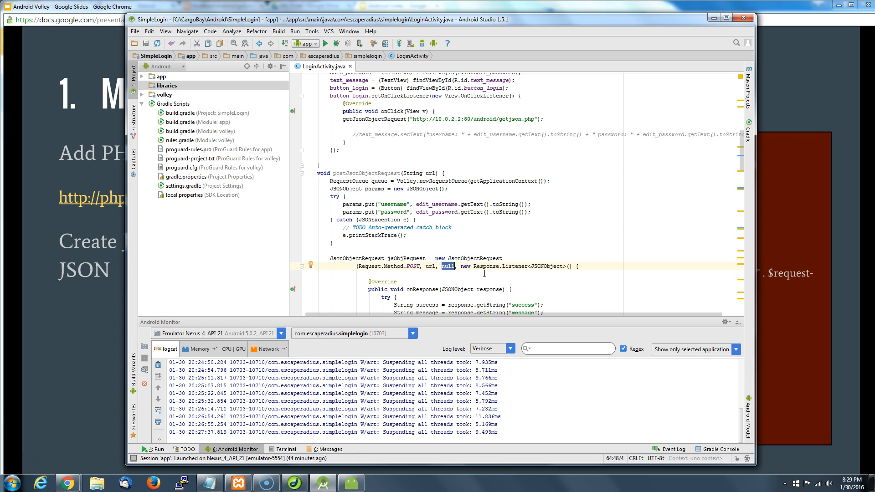
pyautogui.write('params')
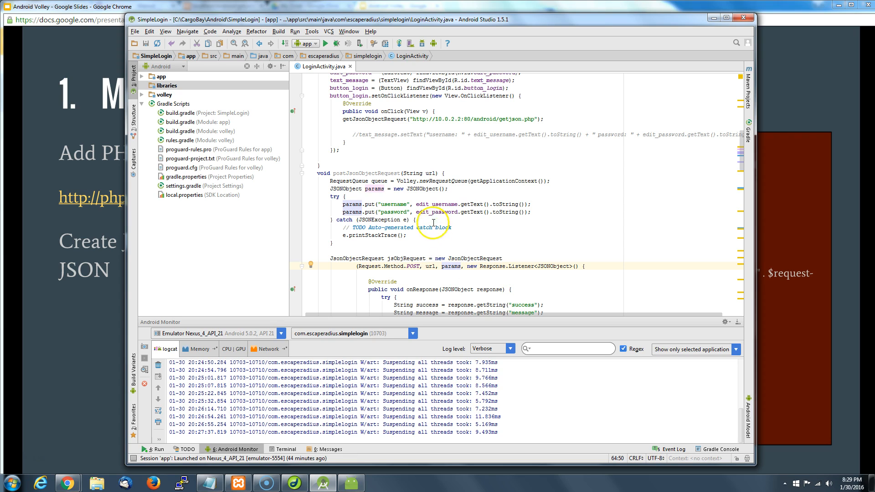
pyautogui.moveTo(562, 188)
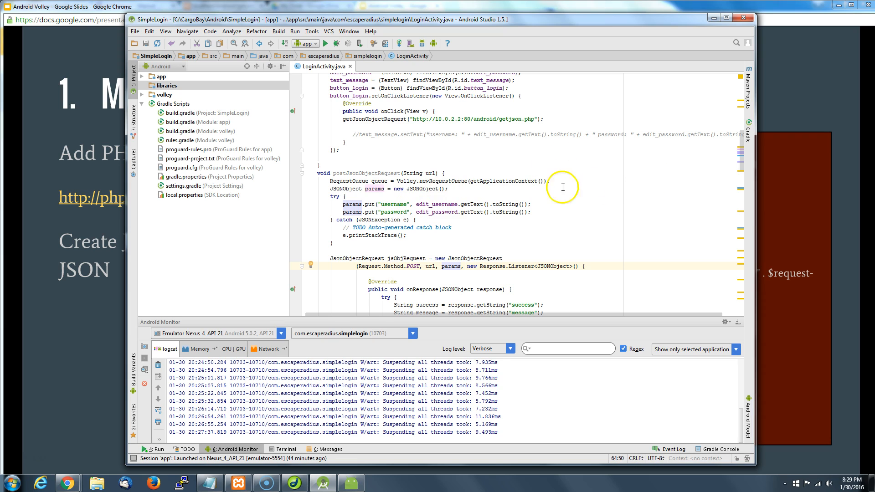
pyautogui.doubleClick(365, 173)
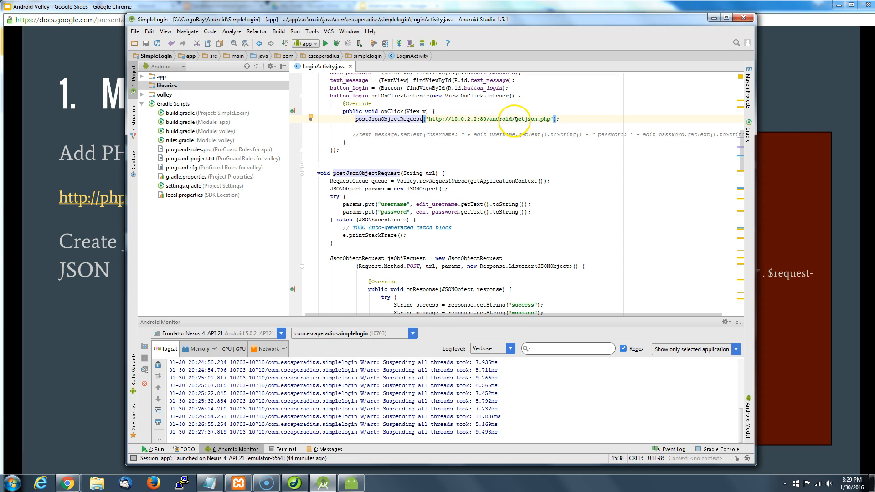
# Change the postJsonObjectRequest URL from getjson.php to receivejson.php
pyautogui.doubleClick(531, 119)
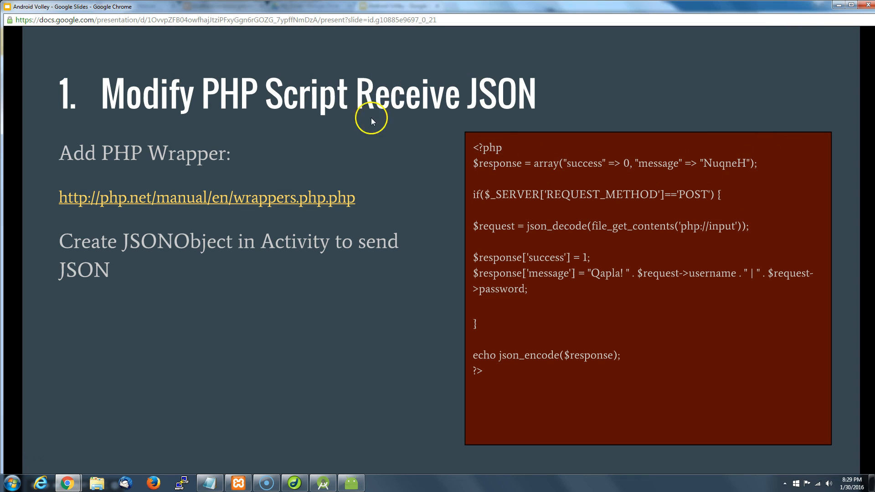
pyautogui.moveTo(351, 483)
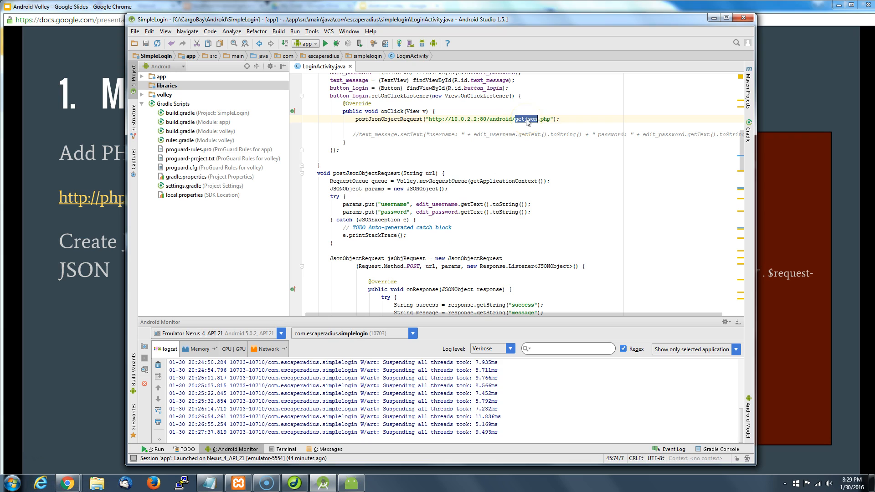
pyautogui.write('receive')
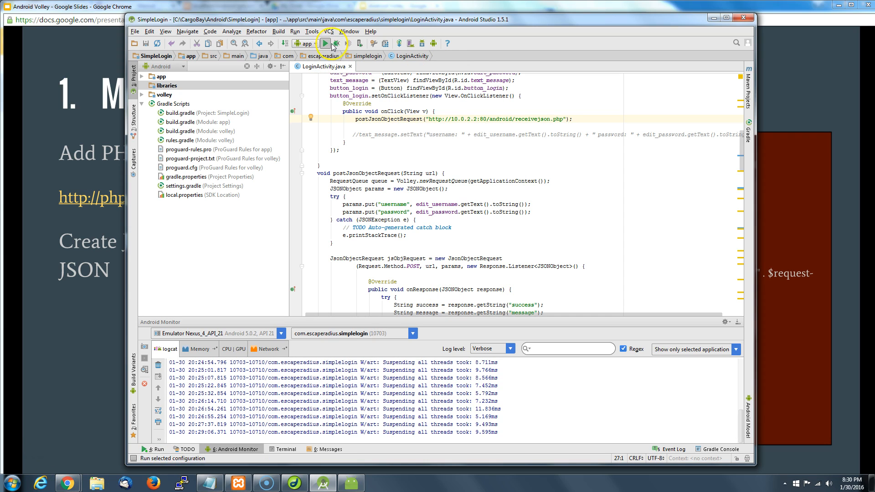
# Run the app on the Nexus 4 emulator and submit the default login
pyautogui.click(325, 43)
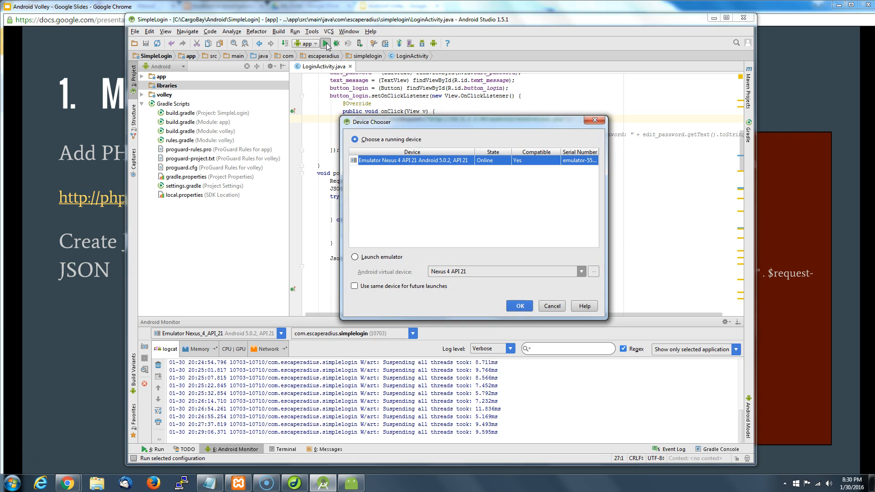
pyautogui.click(520, 305)
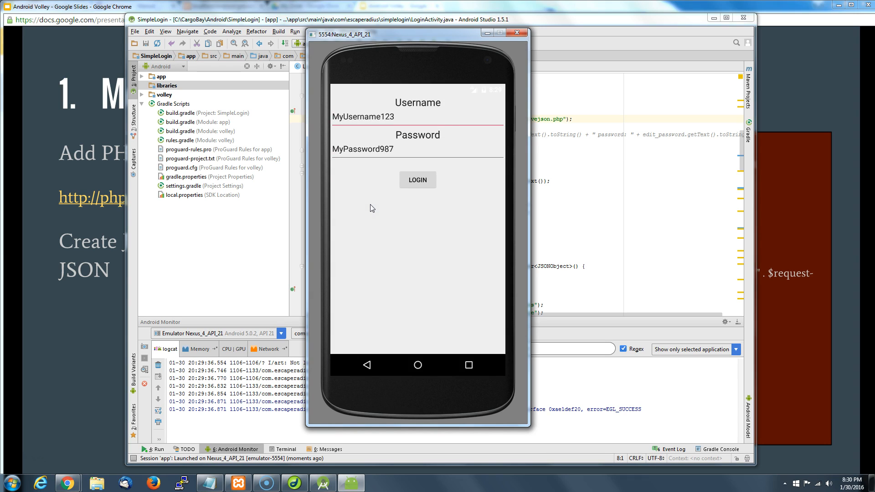
pyautogui.click(418, 180)
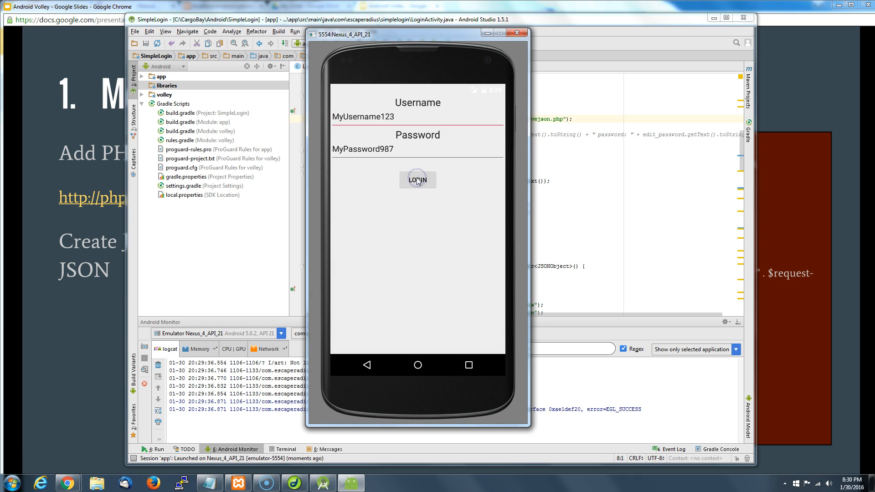
pyautogui.click(418, 180)
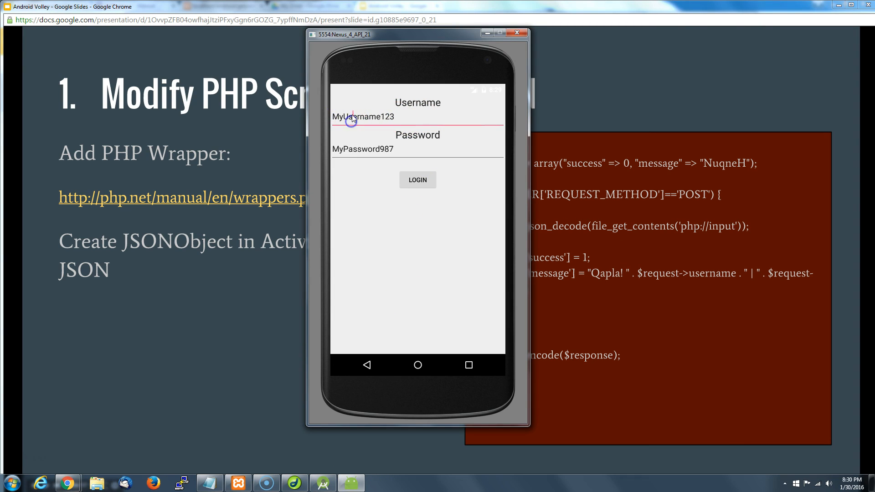
pyautogui.doubleClick(352, 117)
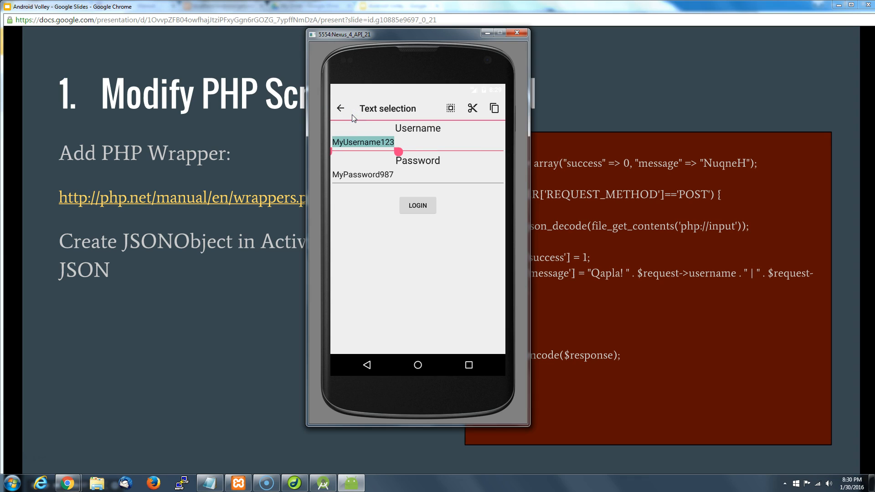
pyautogui.write('spoc')
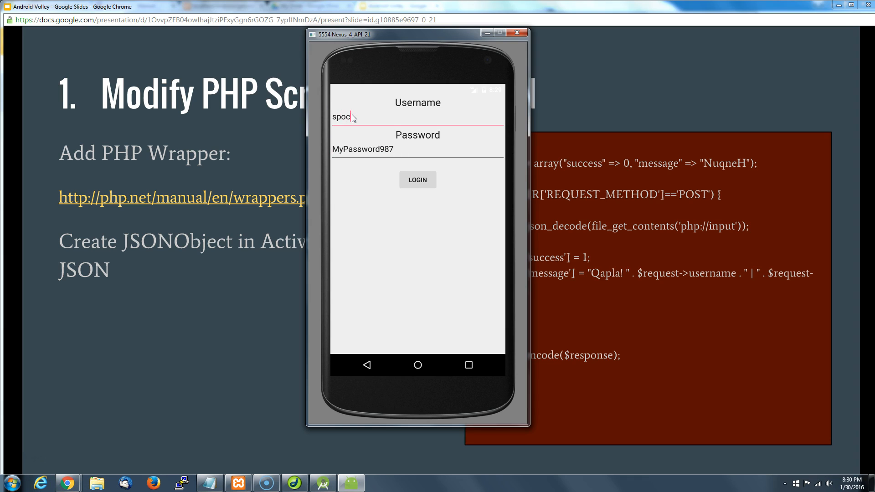
pyautogui.doubleClick(362, 149)
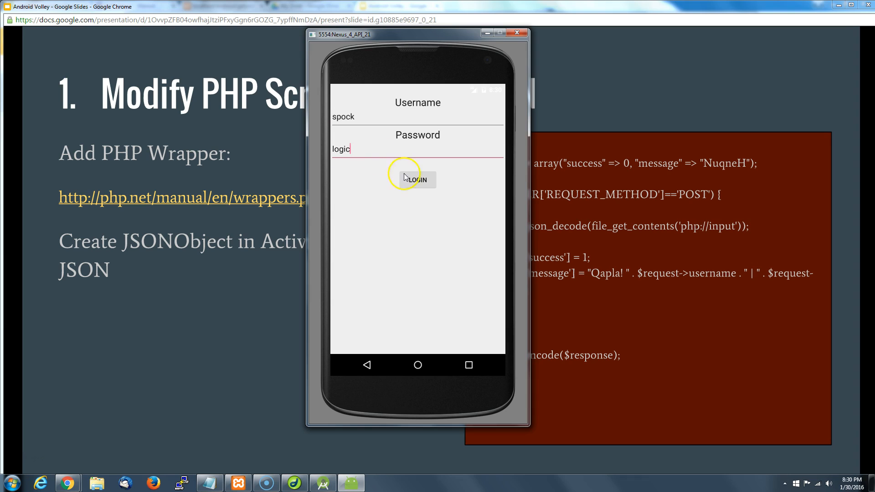
pyautogui.click(418, 180)
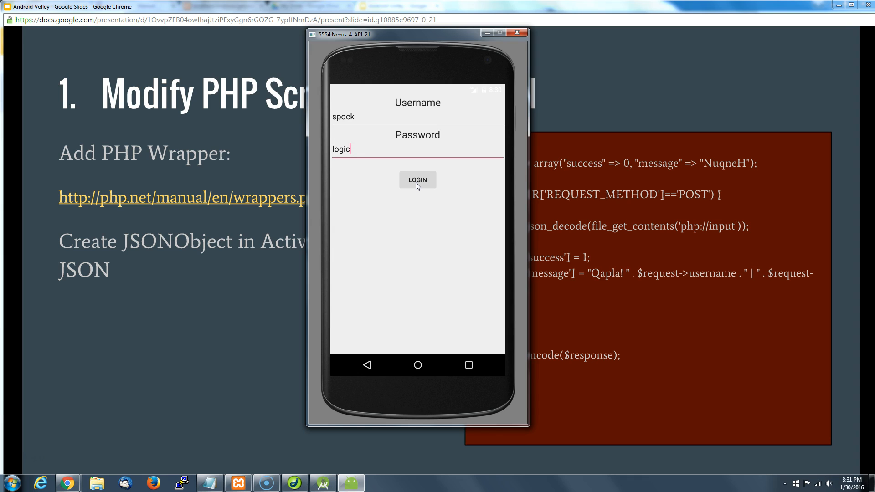
pyautogui.click(418, 180)
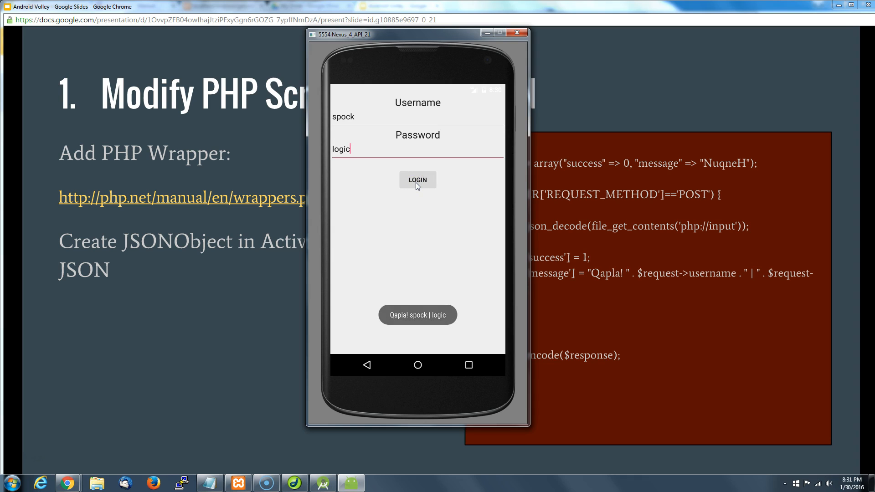
pyautogui.click(417, 180)
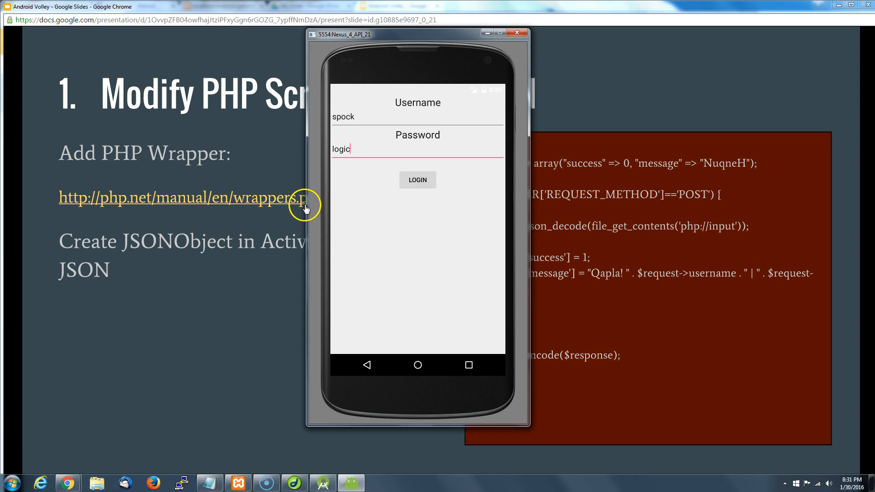
pyautogui.moveTo(22, 463)
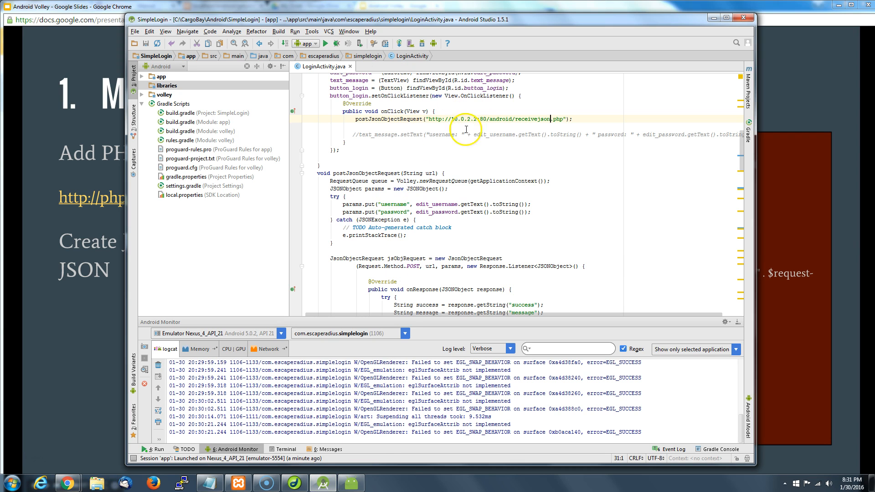
pyautogui.moveTo(16, 459)
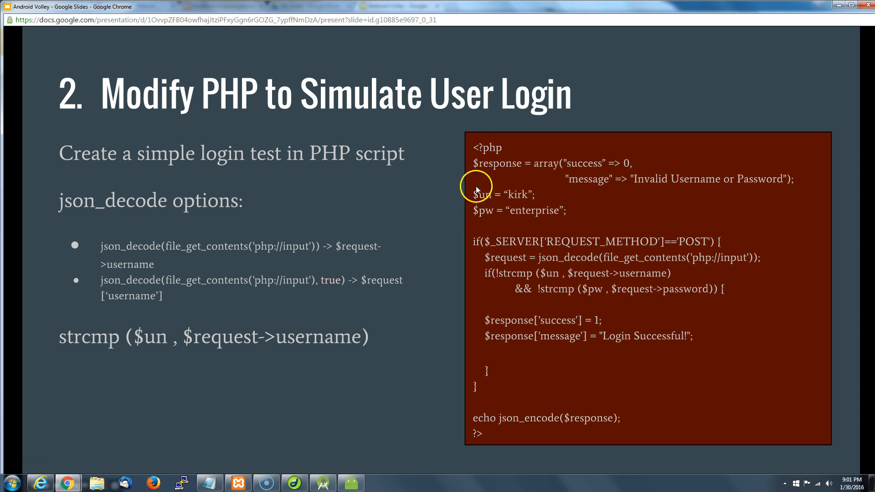
pyautogui.moveTo(577, 201)
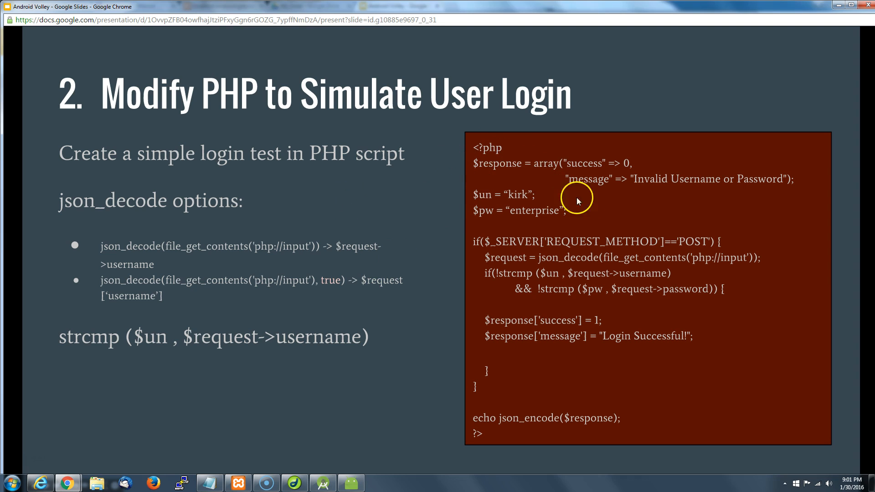
pyautogui.moveTo(346, 218)
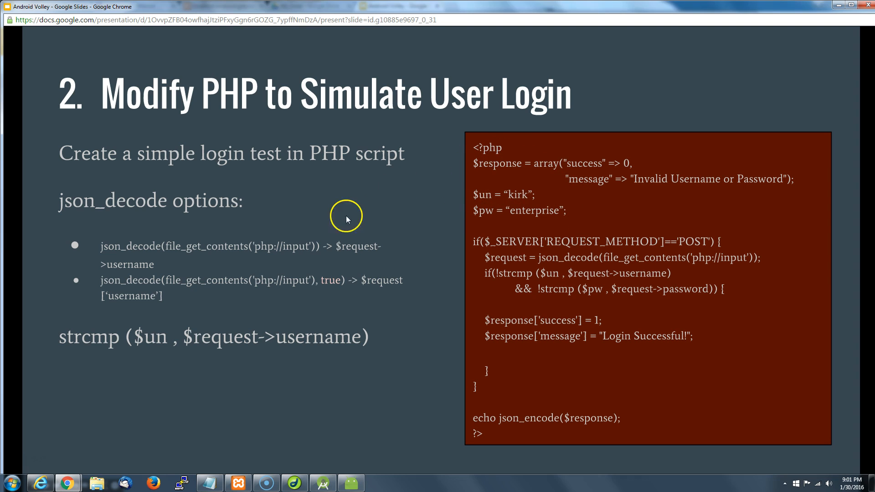
pyautogui.moveTo(479, 201)
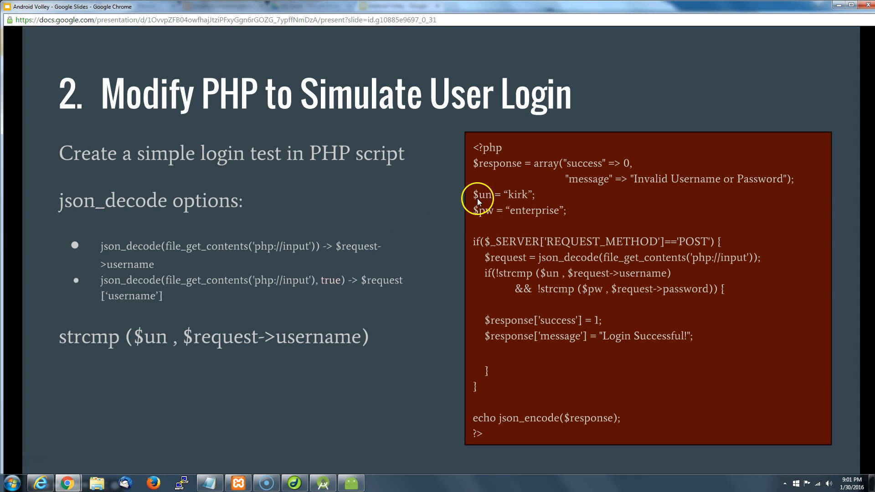
pyautogui.moveTo(504, 216)
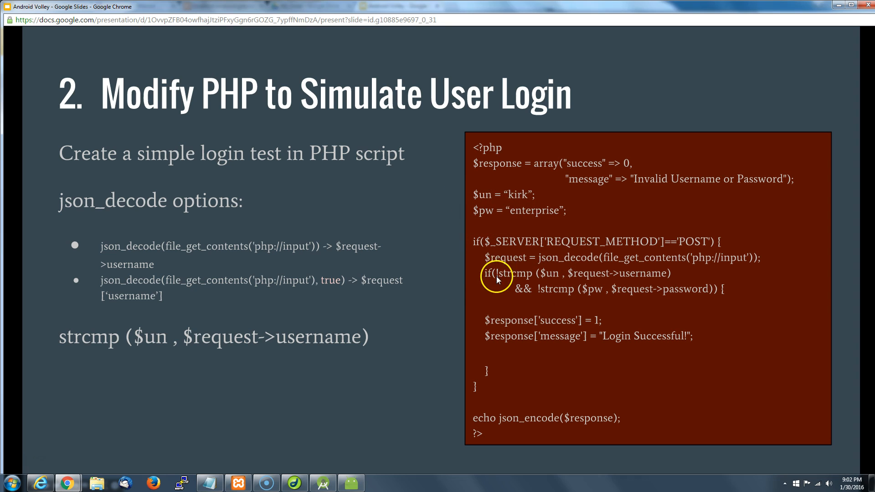
pyautogui.moveTo(516, 276)
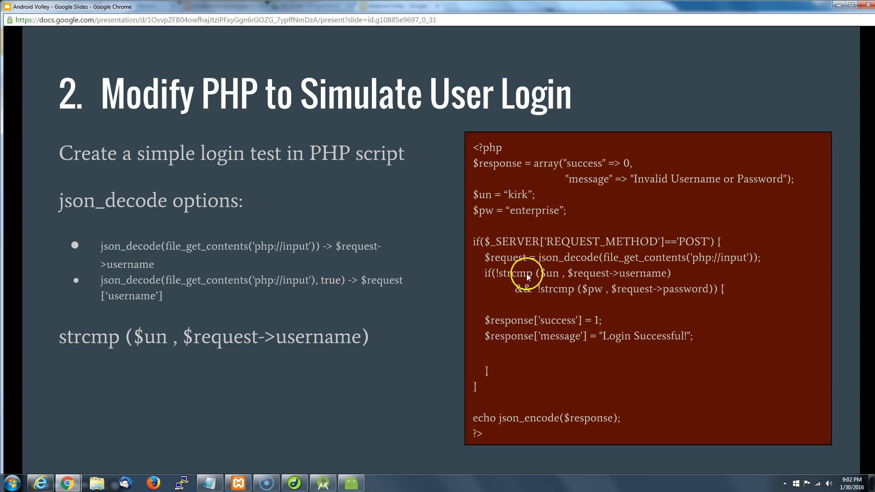
pyautogui.moveTo(133, 343)
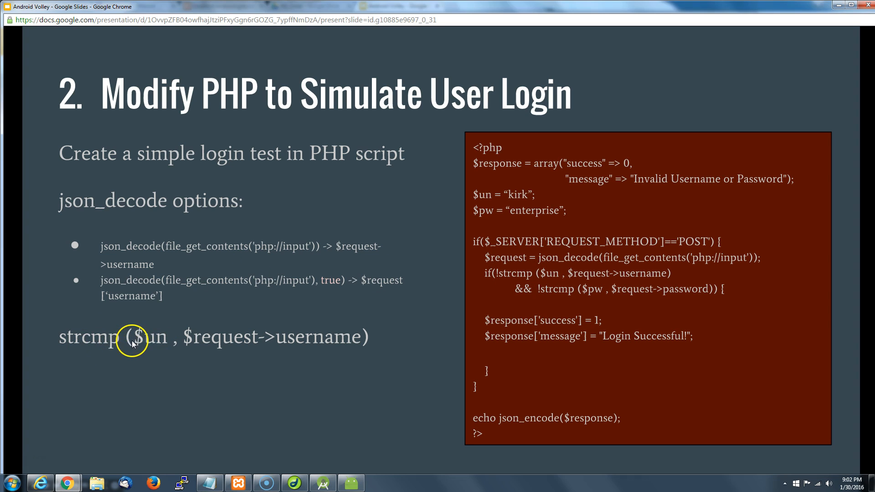
pyautogui.moveTo(106, 340)
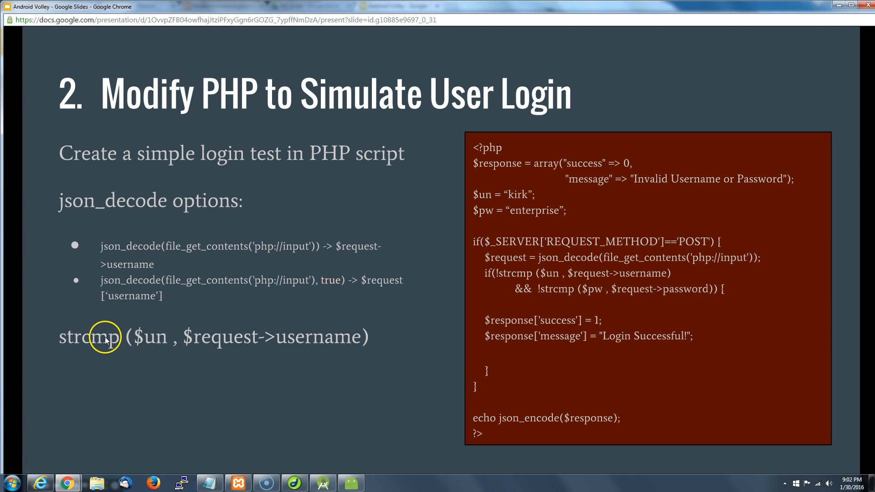
pyautogui.moveTo(486, 286)
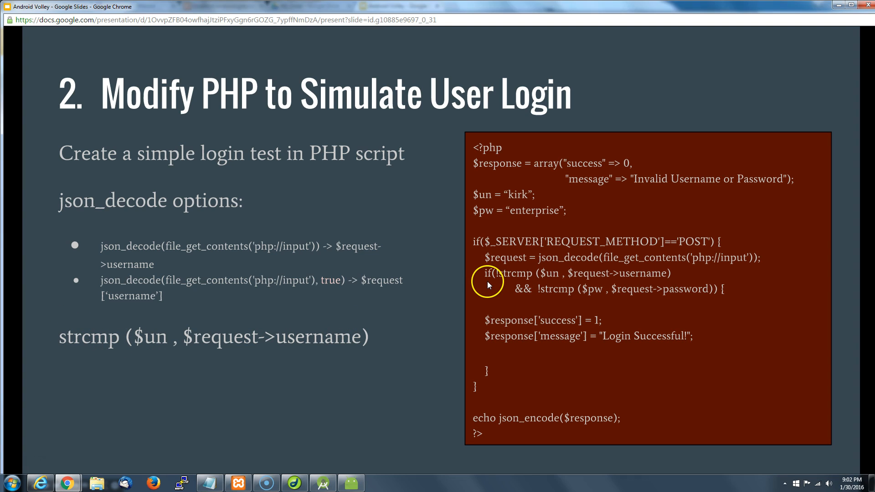
pyautogui.moveTo(486, 278)
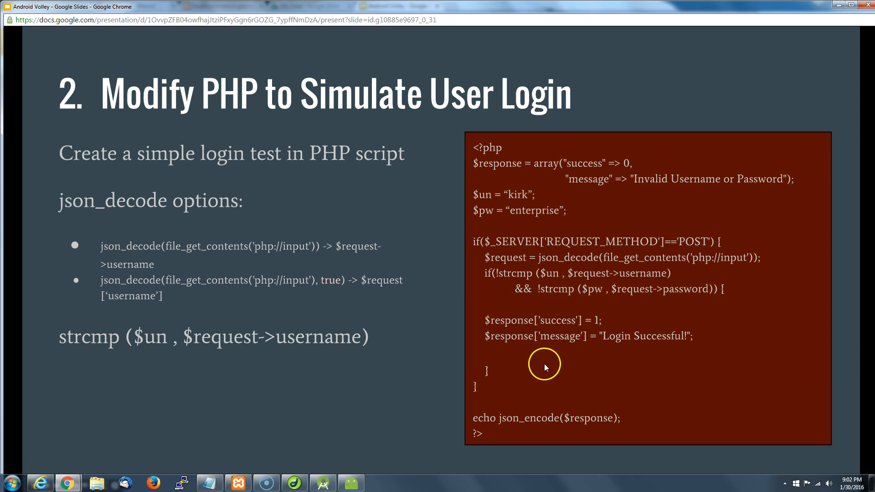
pyautogui.moveTo(512, 418)
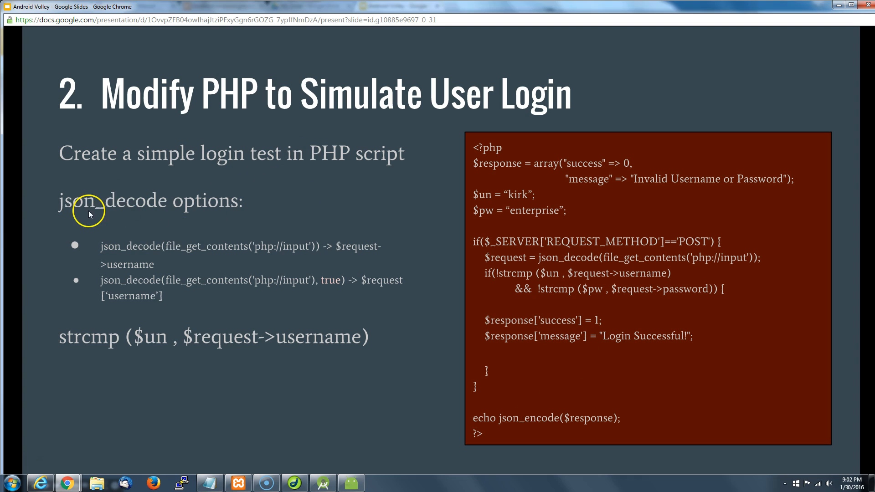
pyautogui.moveTo(71, 212)
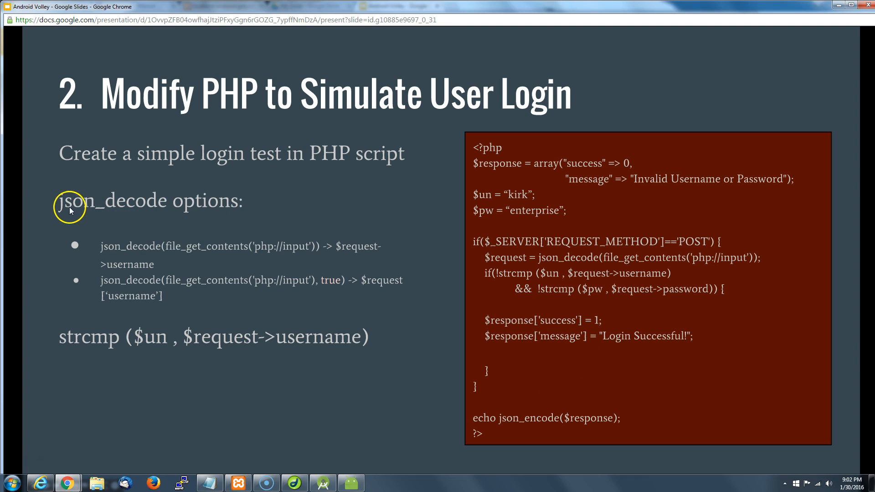
pyautogui.moveTo(290, 292)
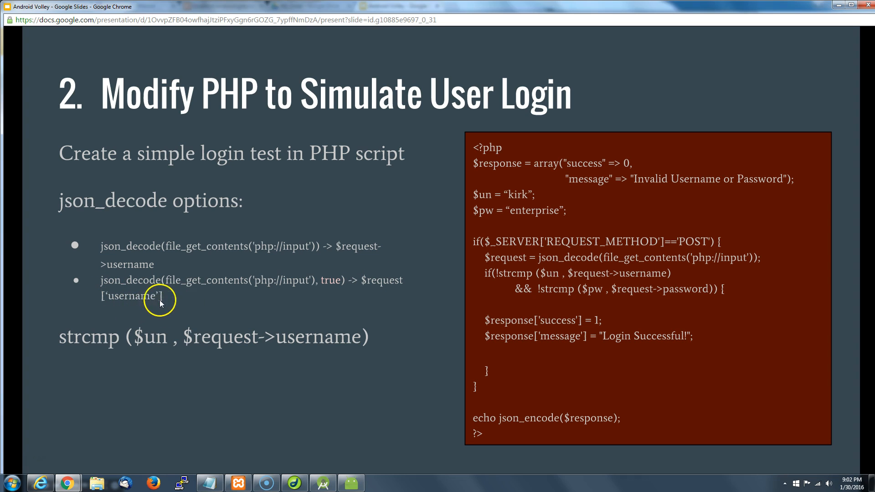
pyautogui.moveTo(136, 321)
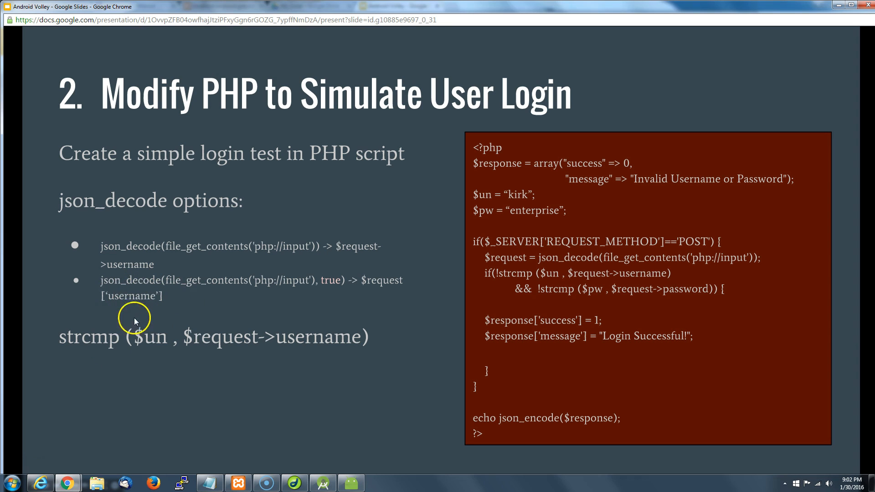
pyautogui.moveTo(253, 149)
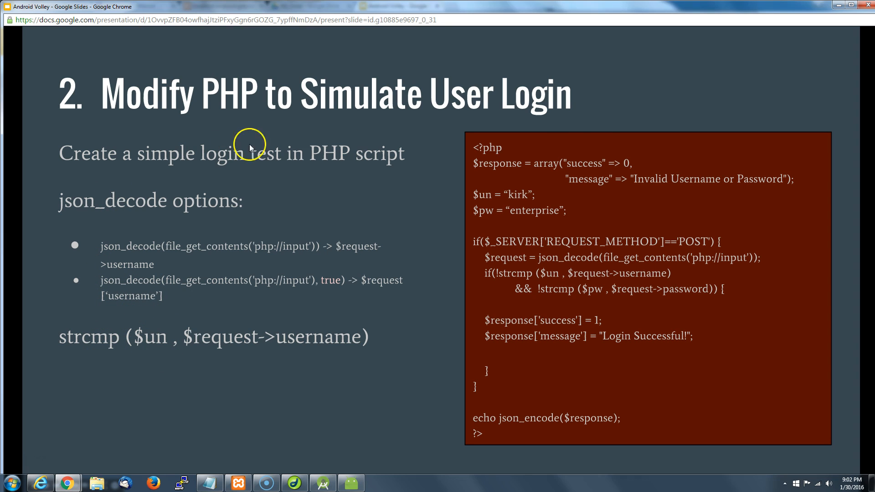
pyautogui.moveTo(323, 483)
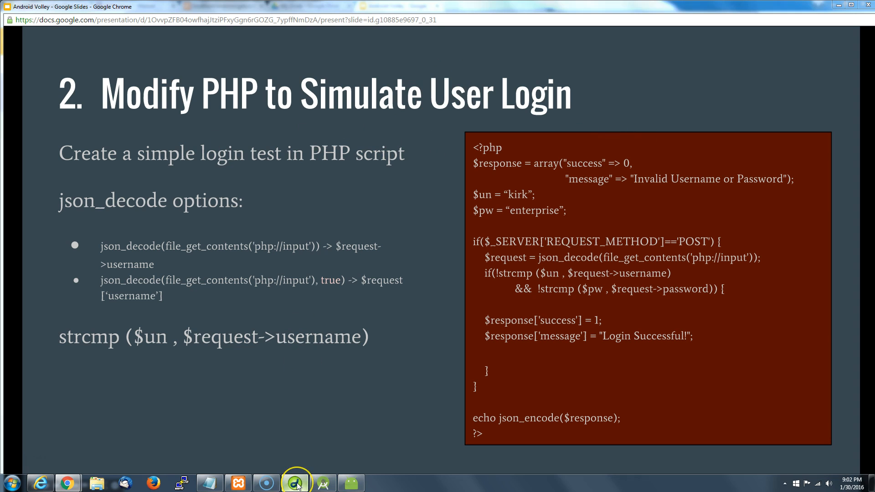
# Leave the 'Modify PHP to Simulate User Login' slide and switch to Android Studio
pyautogui.click(297, 483)
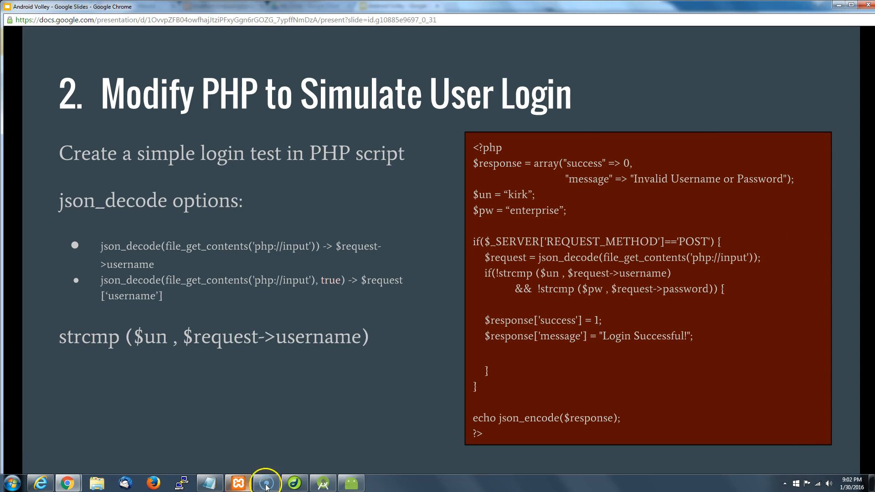
pyautogui.click(261, 482)
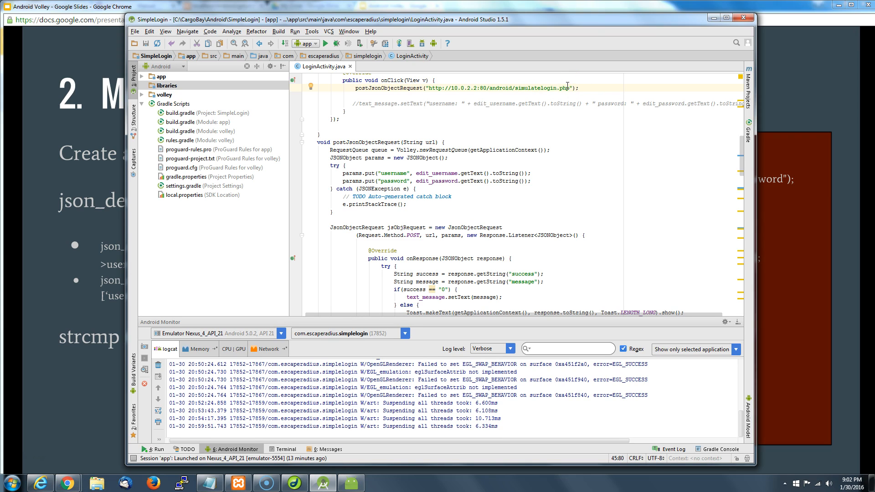
pyautogui.moveTo(419, 55)
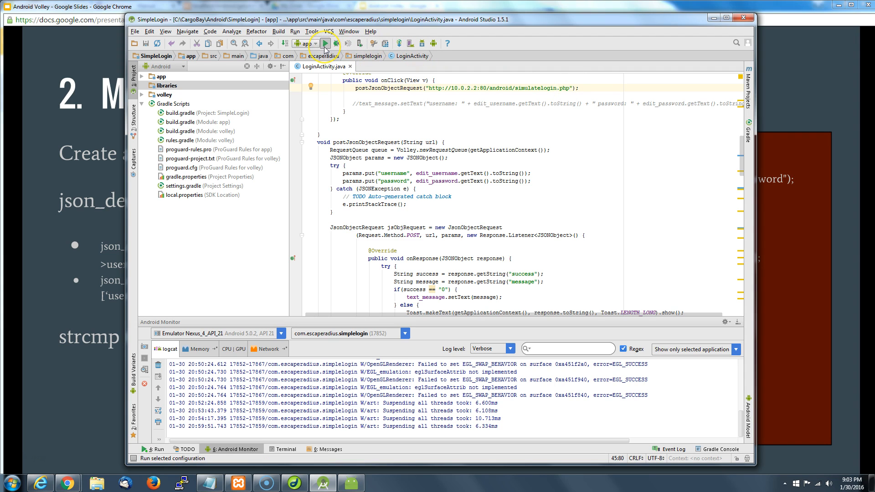
# Run the login app on the running Nexus 4 API 21 emulator
pyautogui.click(333, 44)
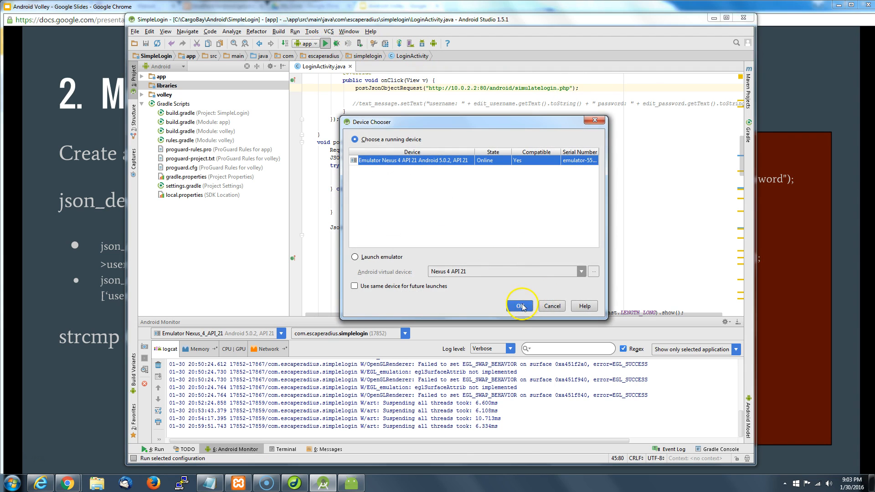
pyautogui.click(522, 306)
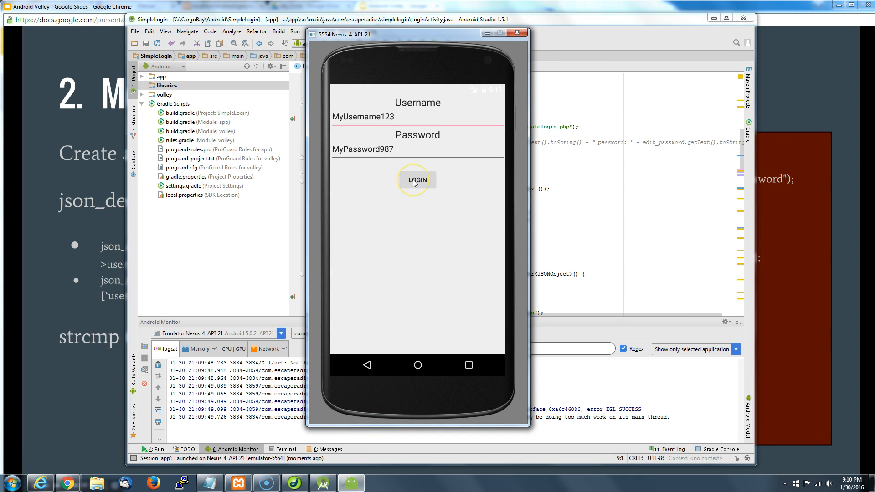
# Submit the default credentials, then retry logging in with kirk and enterprise
pyautogui.click(417, 180)
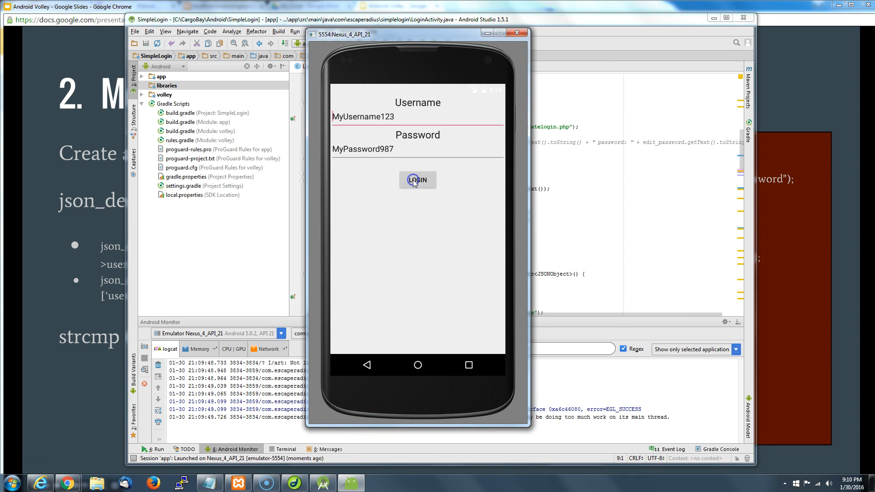
pyautogui.click(417, 180)
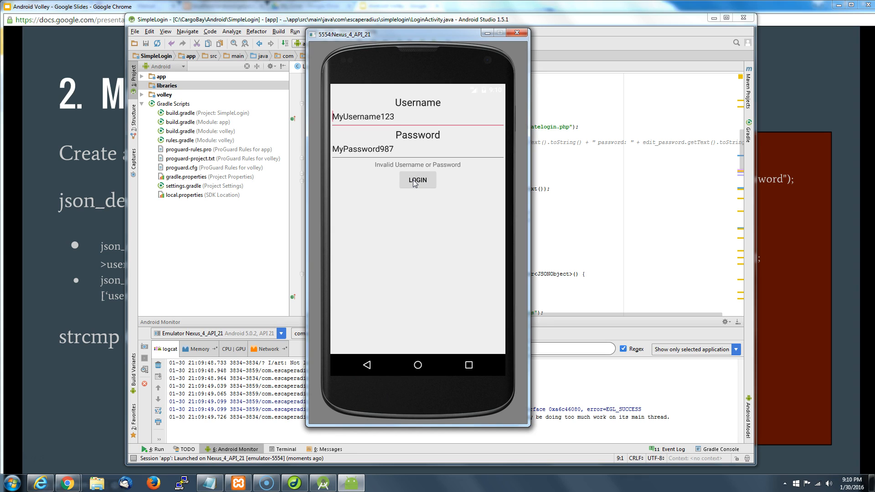
pyautogui.click(375, 119)
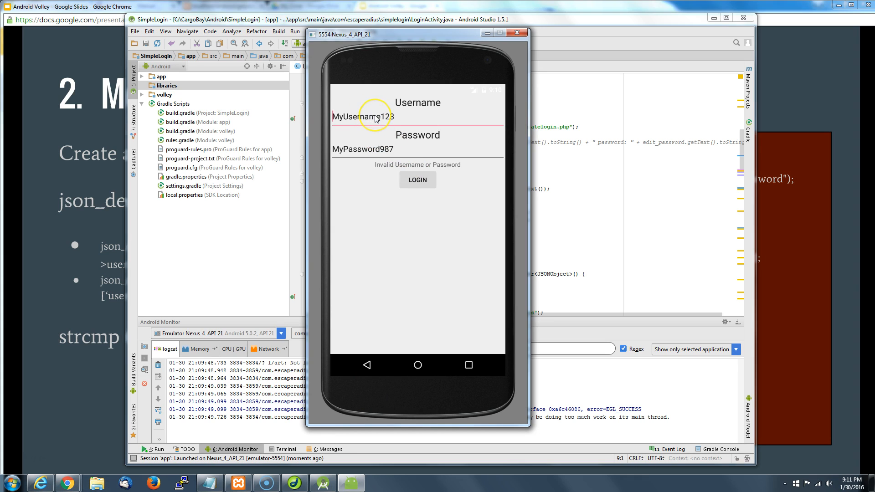
pyautogui.doubleClick(367, 118)
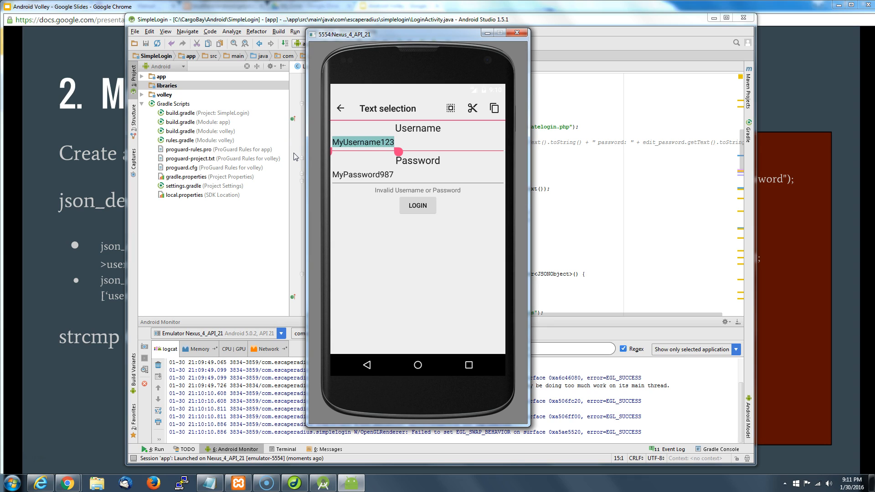
pyautogui.write('kirk')
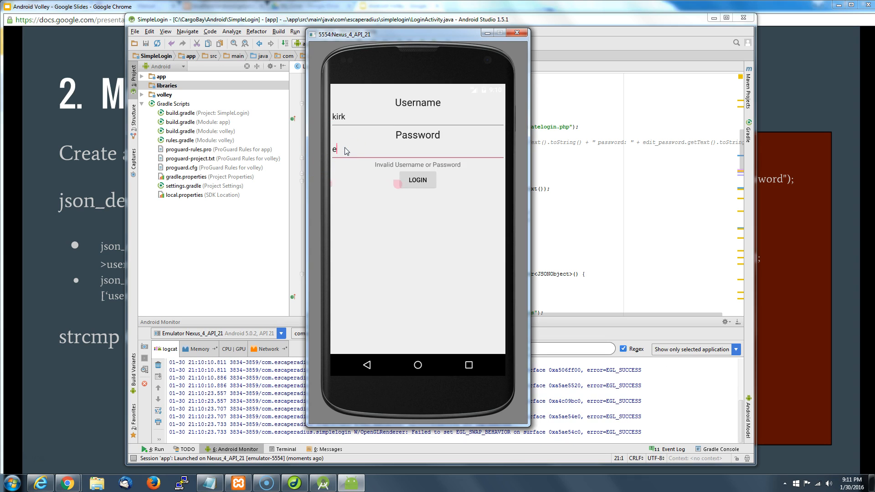
pyautogui.write('nterprise')
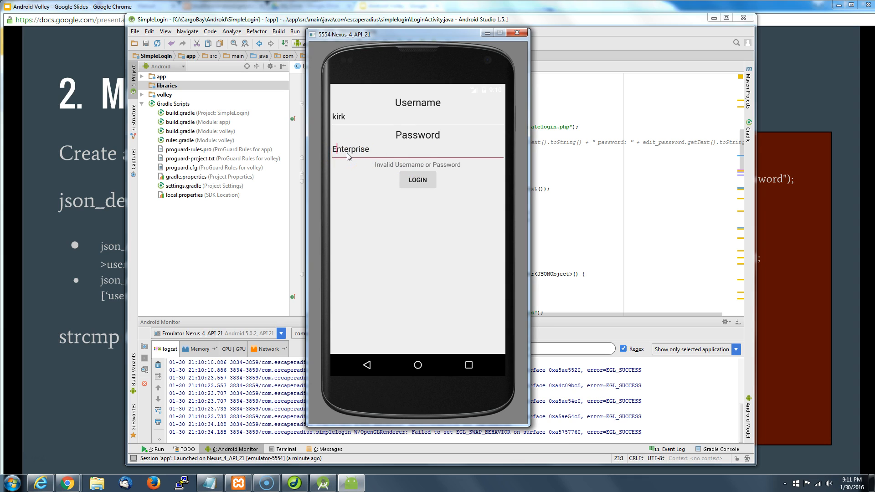
pyautogui.click(417, 180)
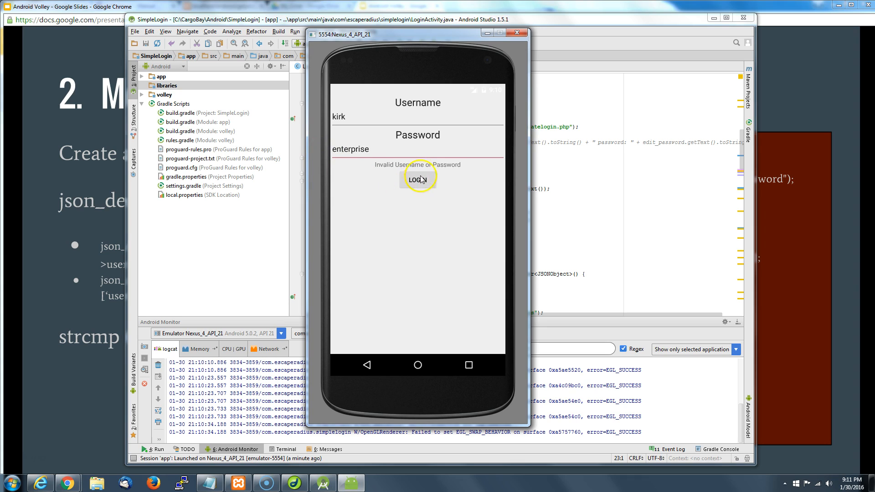
pyautogui.click(418, 179)
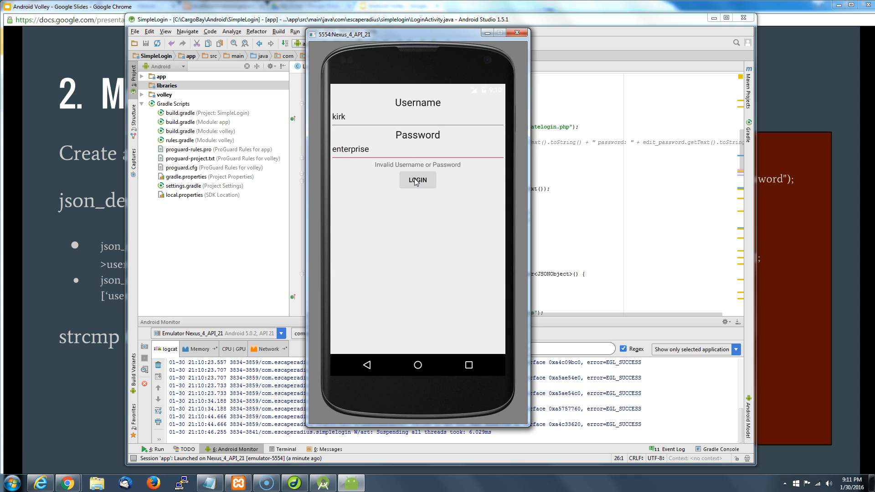
pyautogui.moveTo(392, 168)
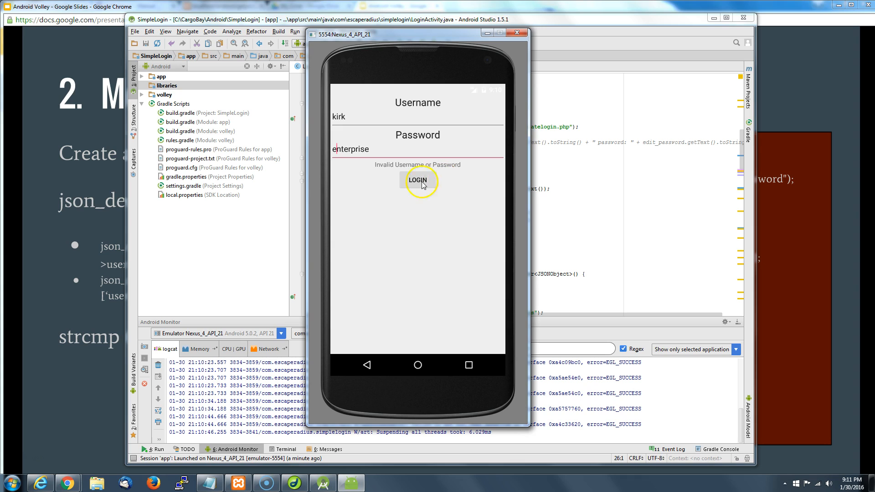
pyautogui.moveTo(392, 162)
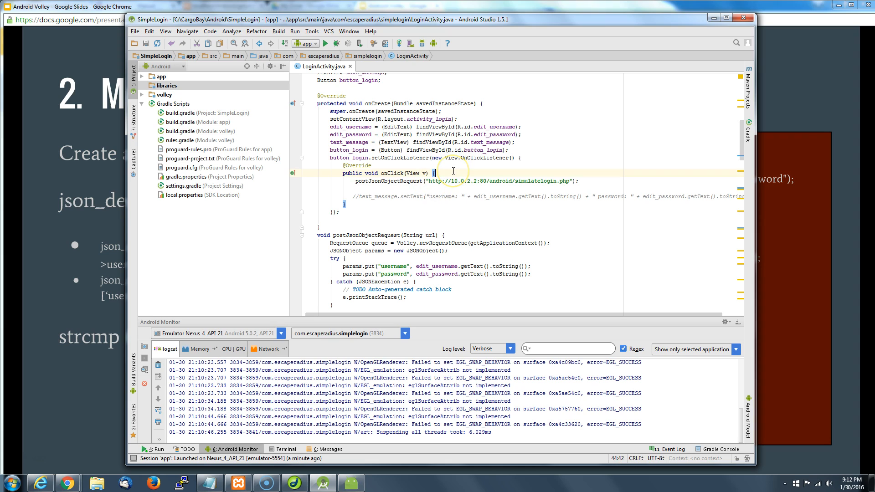
# Add text_message.setText("") at the top of onClick and relaunch on the emulator
pyautogui.write('text_message.setText(message);')
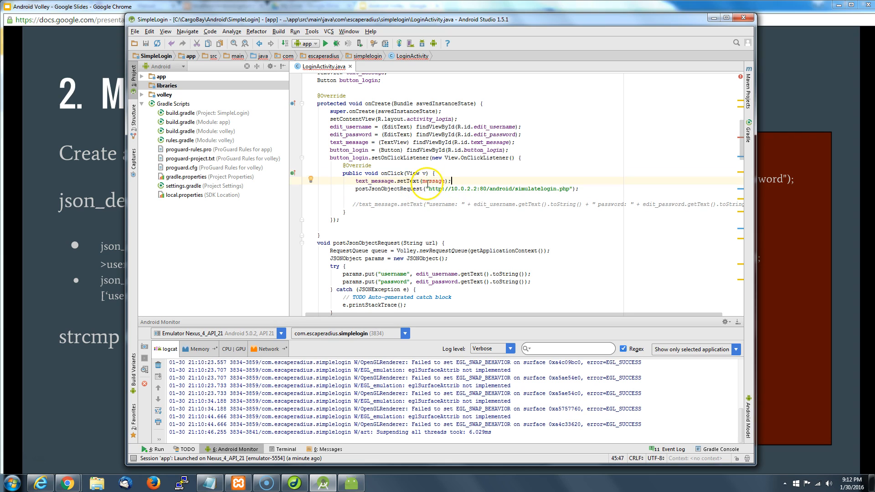
pyautogui.write('""')
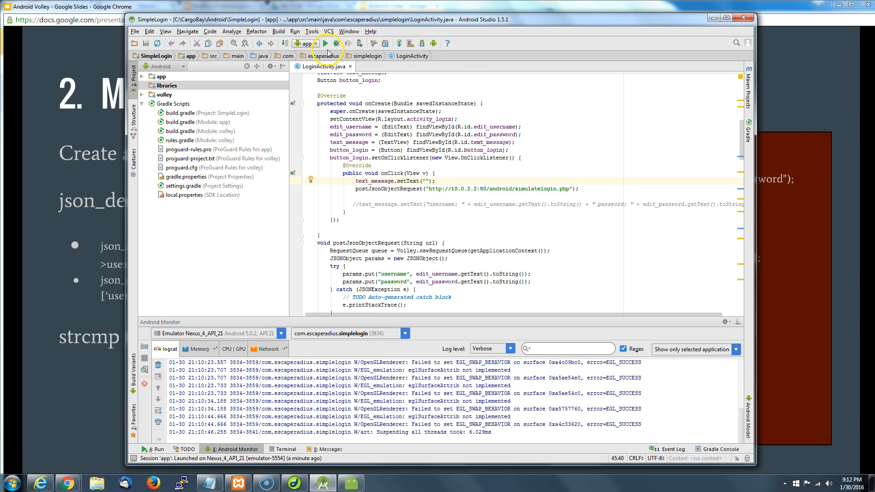
pyautogui.click(324, 43)
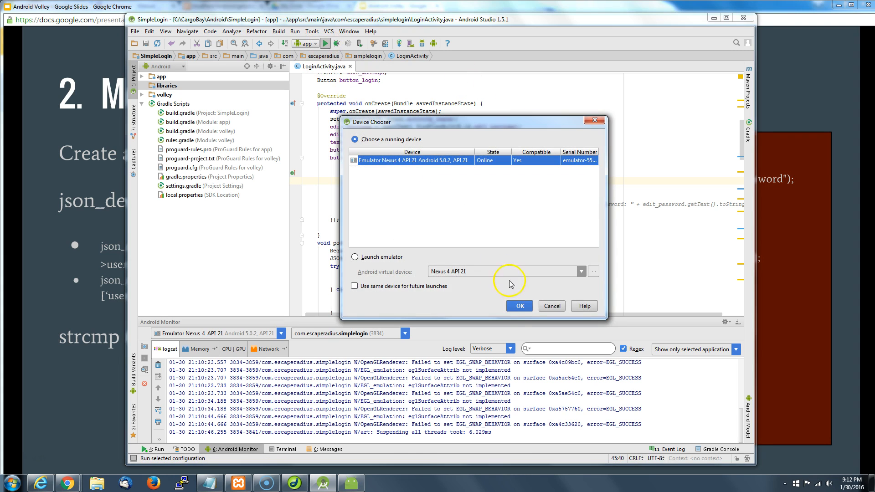
pyautogui.click(520, 306)
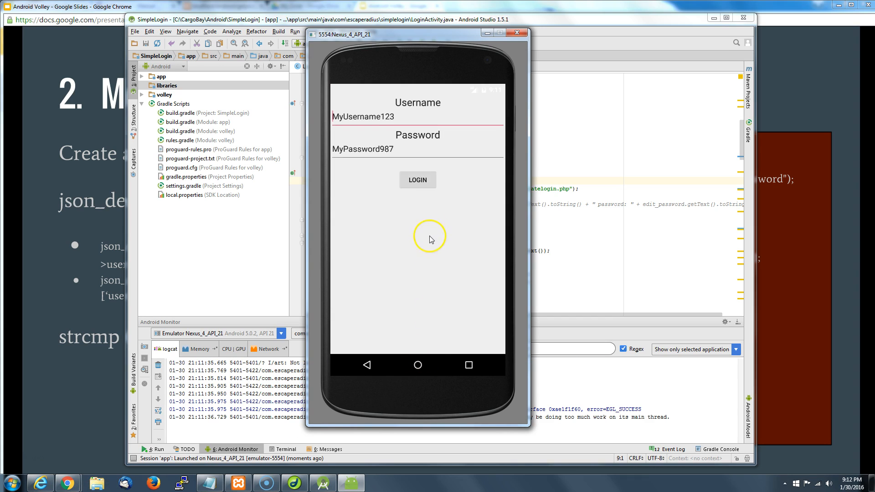
pyautogui.click(418, 180)
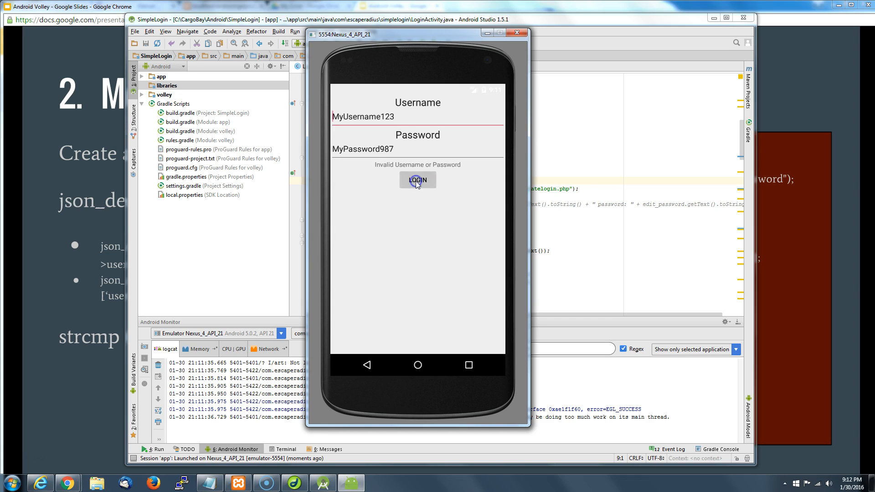
pyautogui.doubleClick(362, 116)
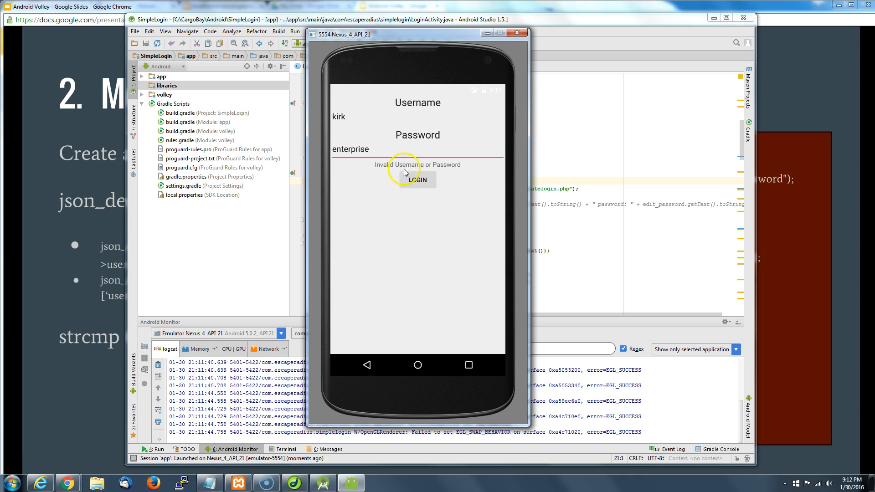
pyautogui.click(418, 179)
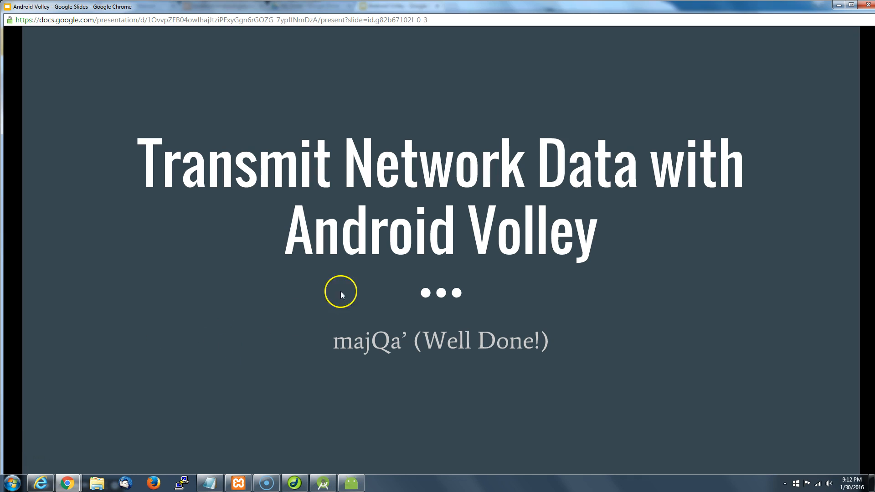
pyautogui.moveTo(16, 465)
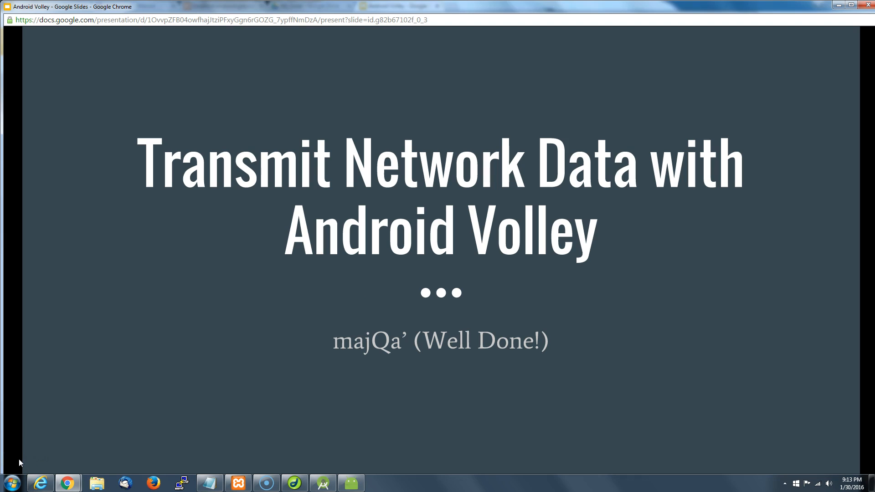
pyautogui.moveTo(20, 460)
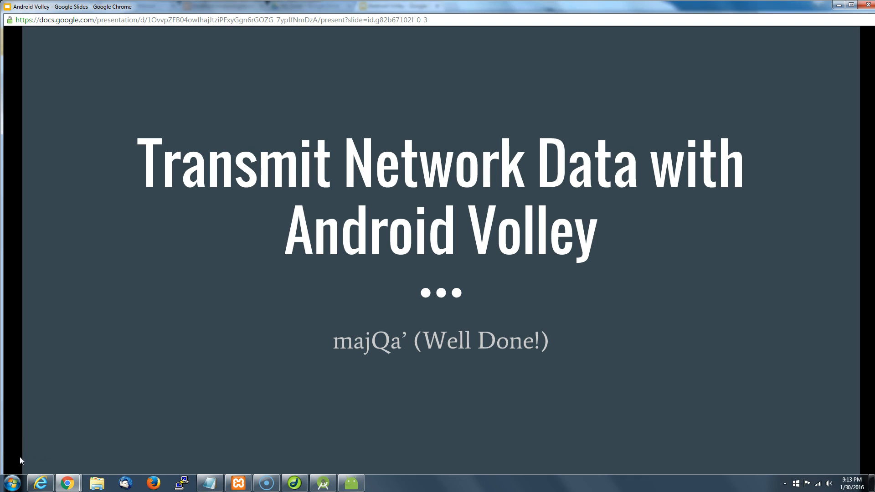